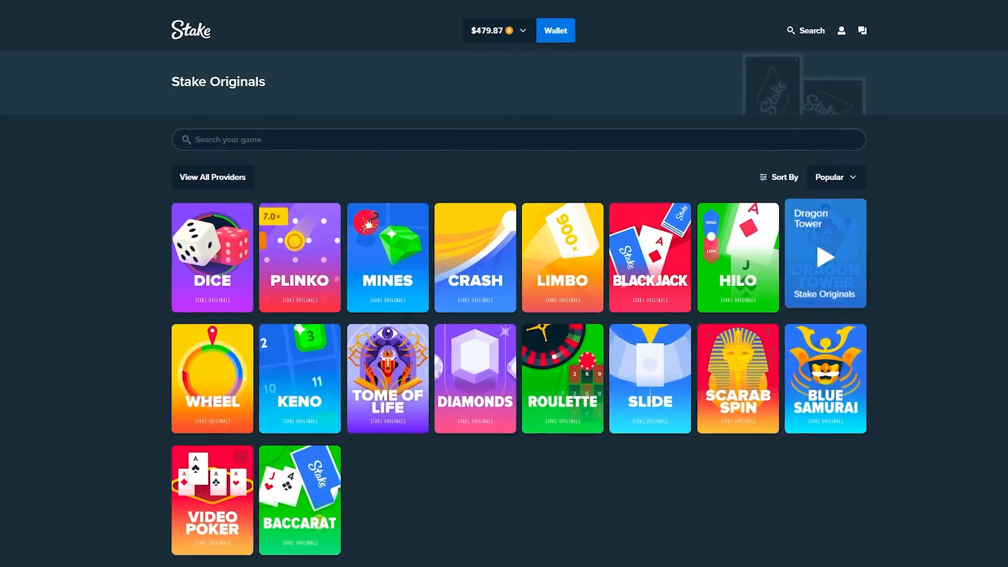
# Launch Dragon Tower from the Stake Originals grid
pyautogui.click(826, 254)
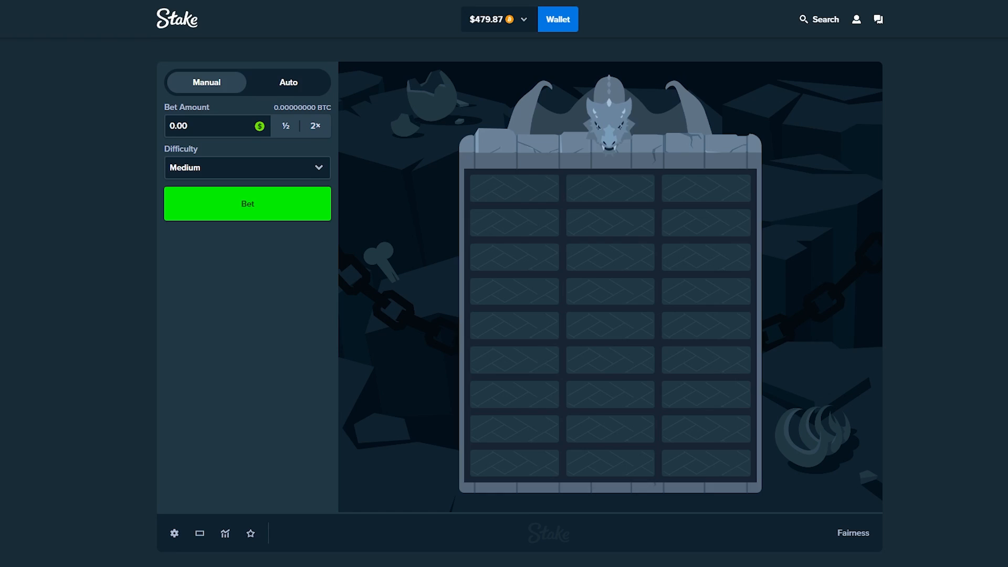
# Enter a 35.00 bet amount, keeping Medium difficulty
pyautogui.click(15, 53)
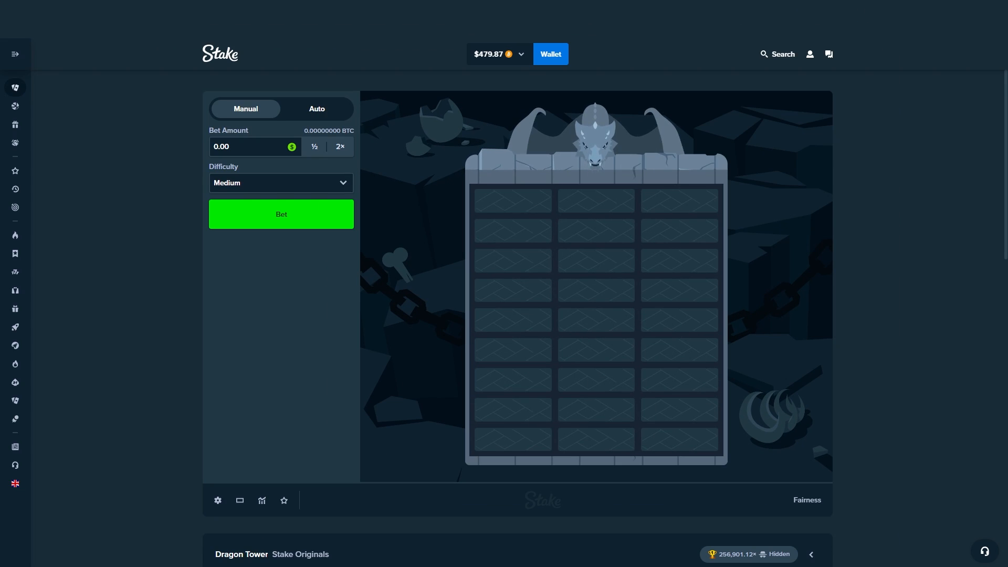
pyautogui.click(251, 147)
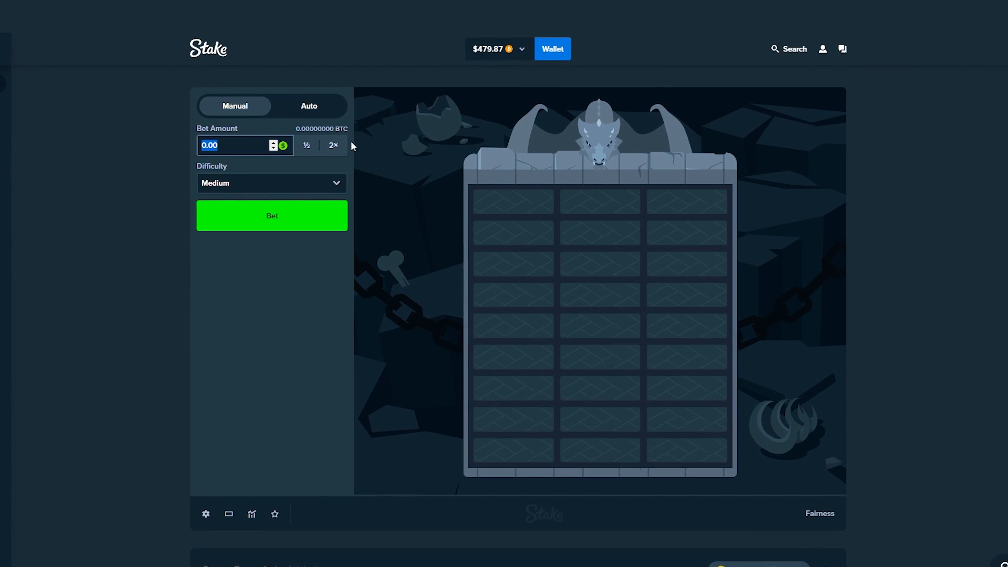
pyautogui.write('35.00')
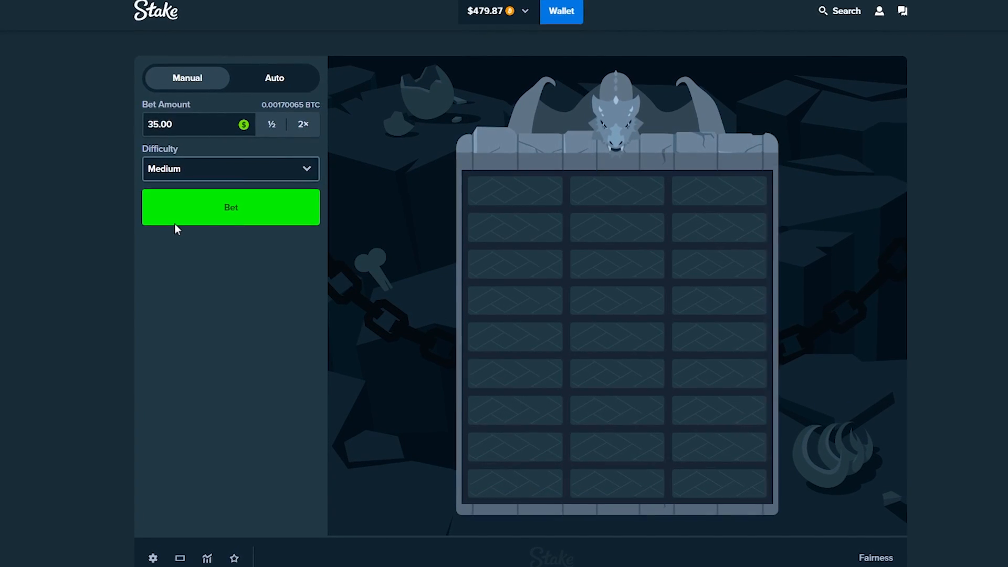
# Play 35.00 Medium rounds, losing three on skulls and clearing the first row of a fourth at 1.47×
pyautogui.click(230, 168)
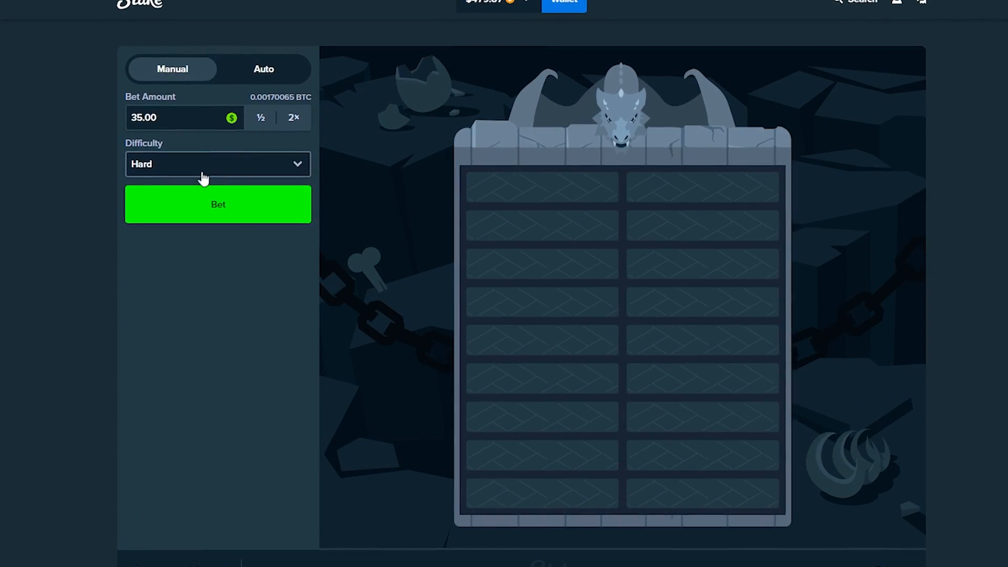
pyautogui.click(219, 204)
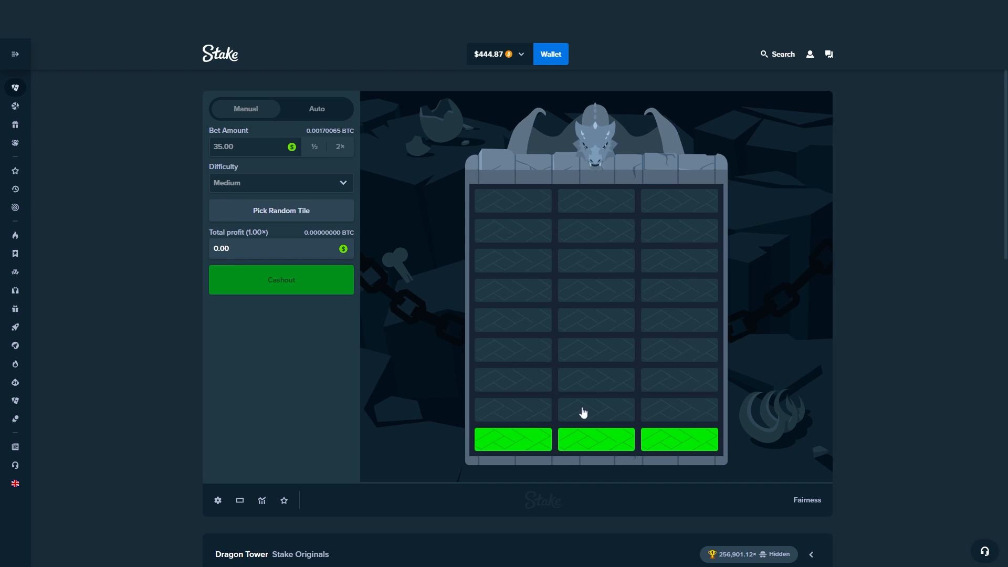
pyautogui.click(217, 500)
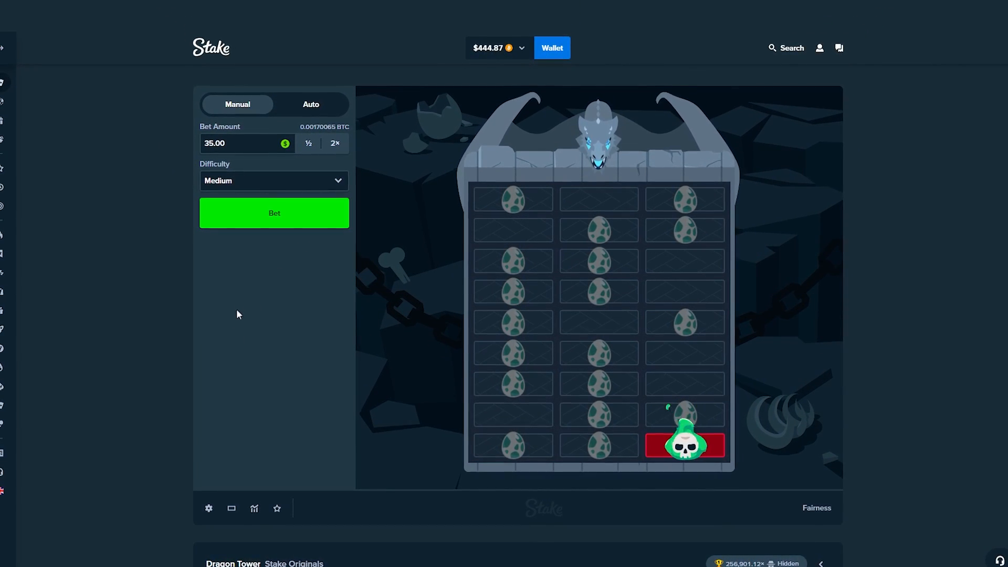
pyautogui.click(274, 213)
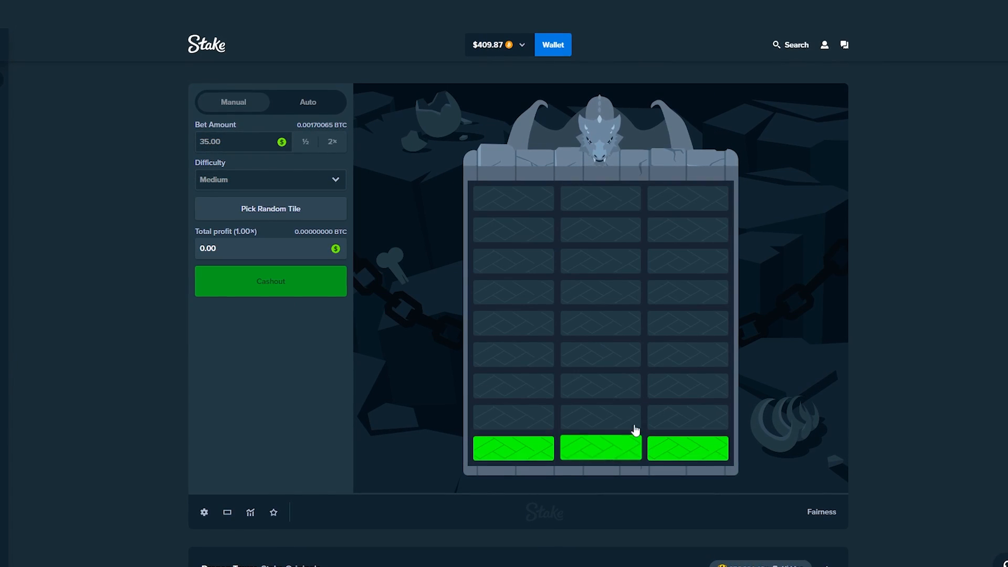
pyautogui.click(687, 448)
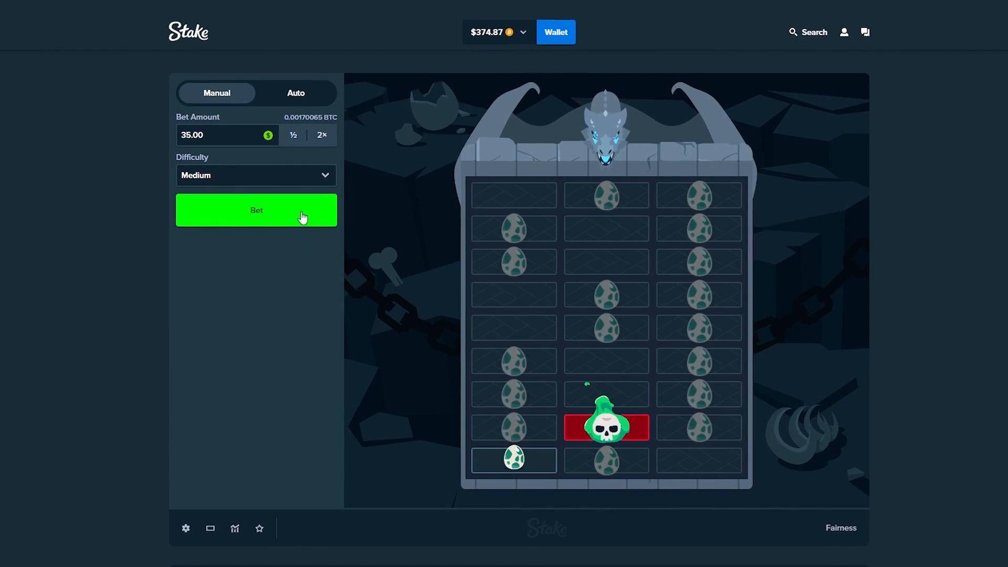
pyautogui.click(257, 210)
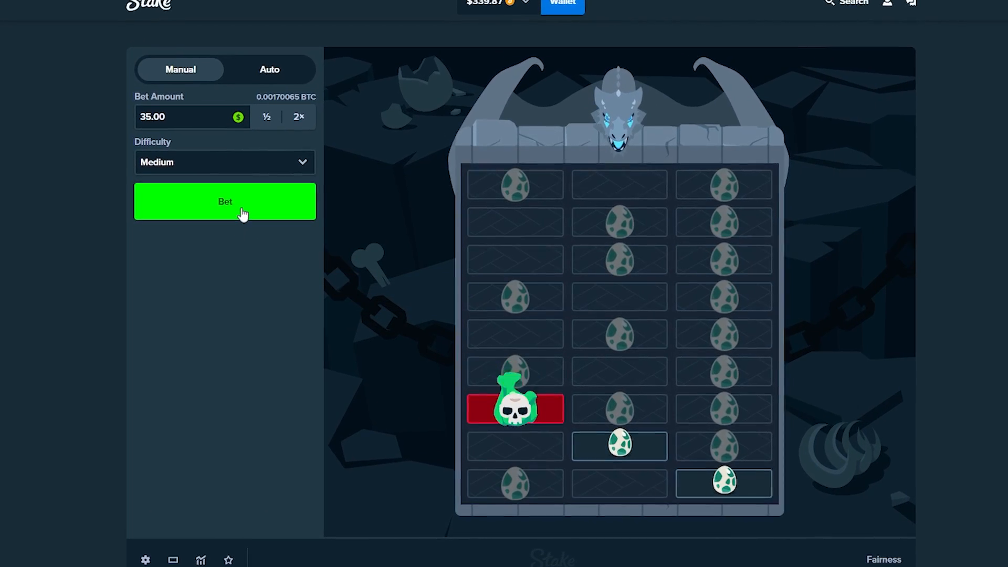
pyautogui.click(224, 202)
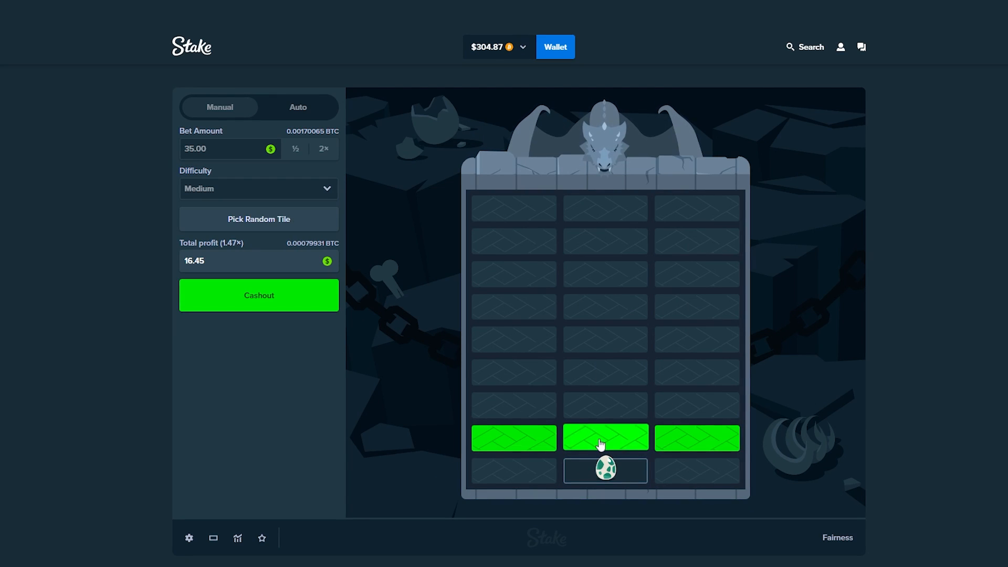
# Climb to the second row and cash out at 2.21× for $77.35, then start a new 35.00 round
pyautogui.click(605, 438)
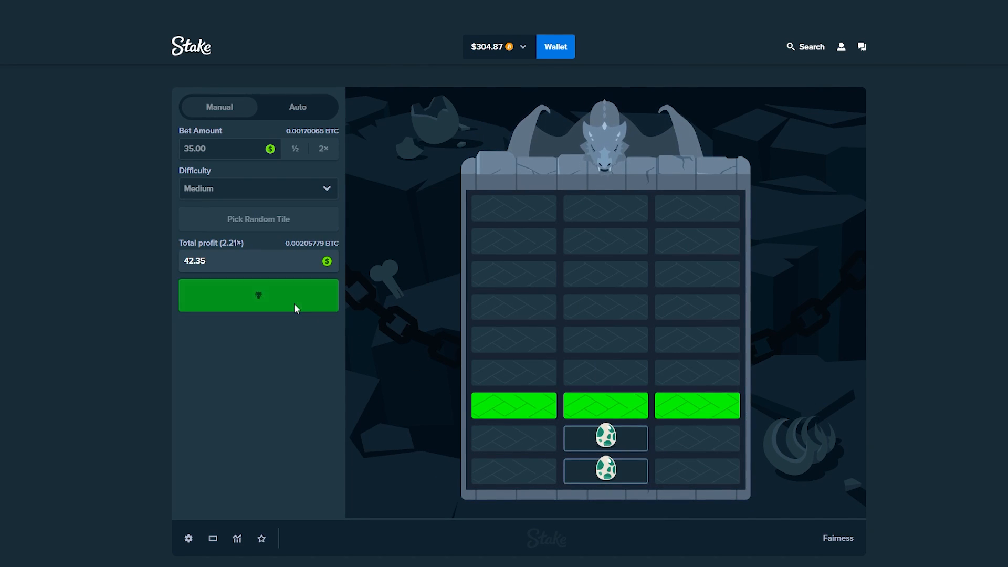
pyautogui.click(258, 296)
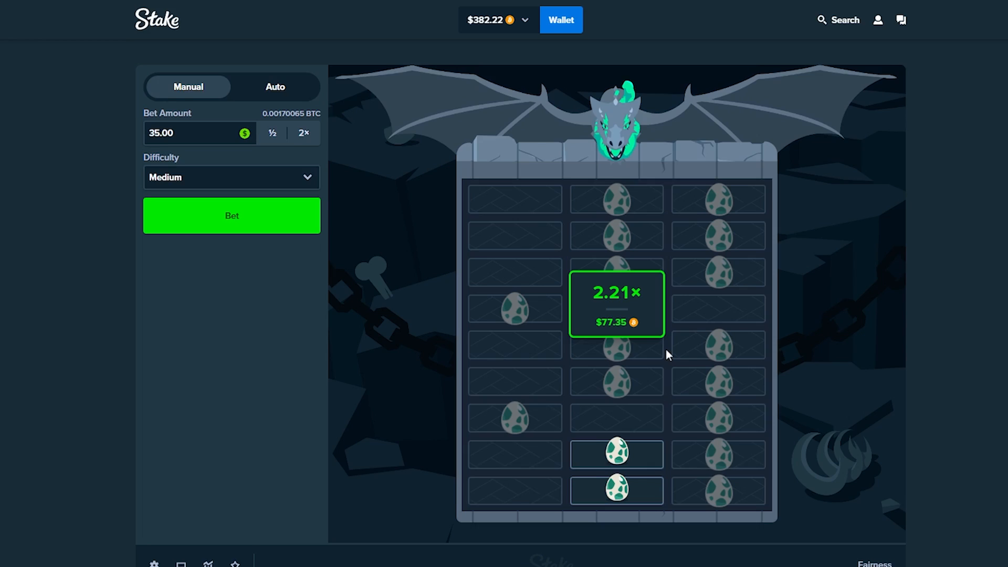
pyautogui.scroll(-3)
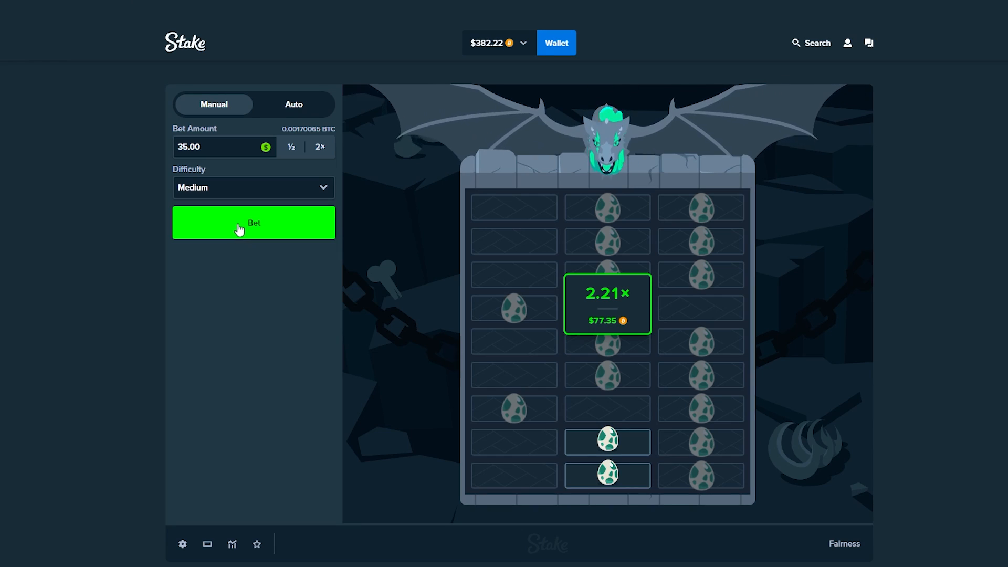
pyautogui.moveTo(510, 81)
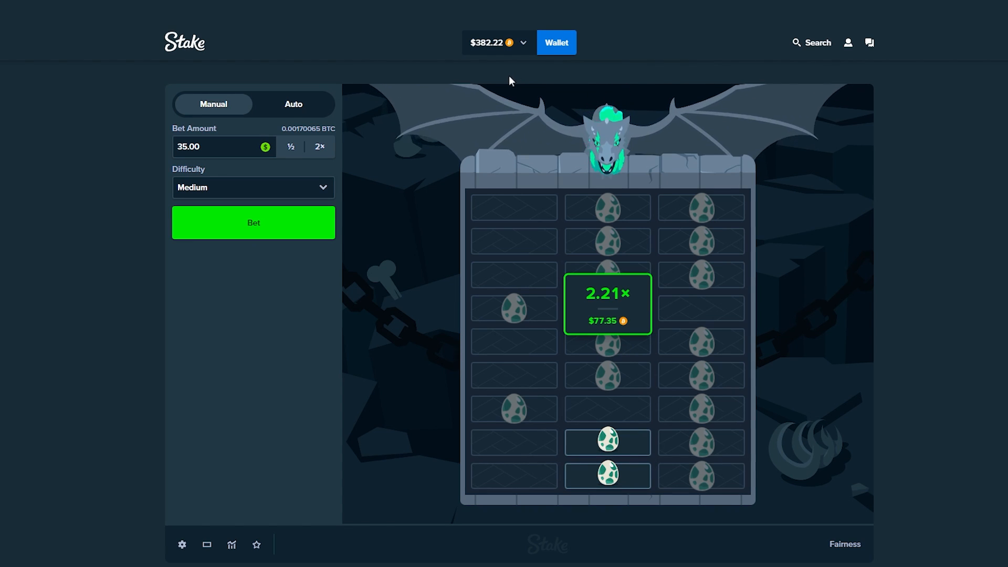
pyautogui.click(253, 222)
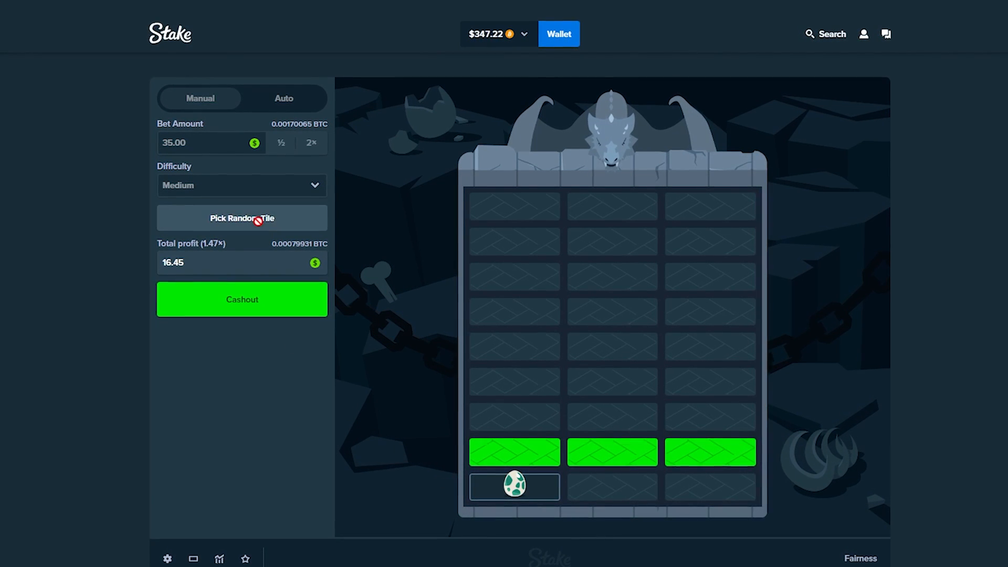
# Lose two Medium rounds on skulls, then climb three rows and cash out at 3.31× for $115.85
pyautogui.click(712, 453)
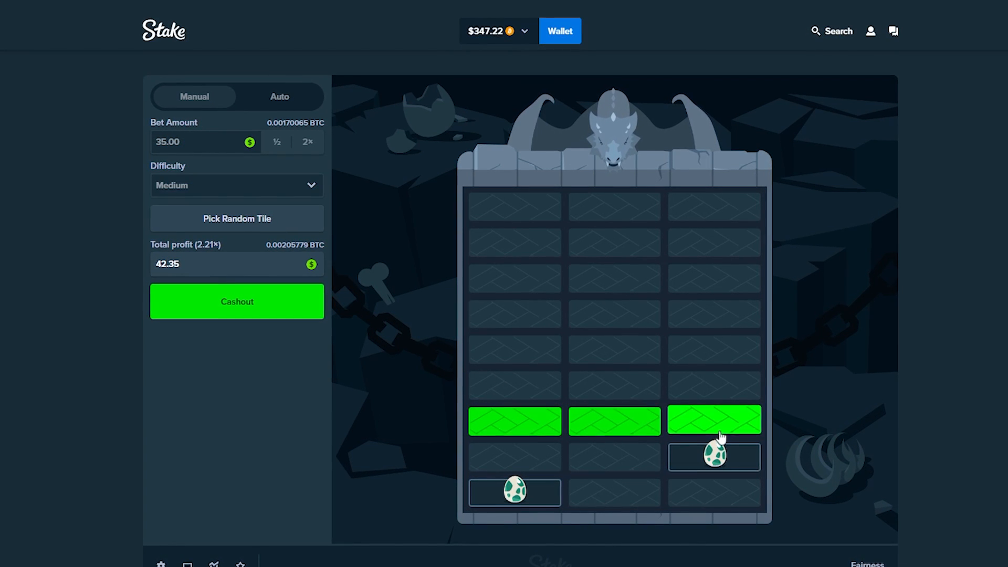
pyautogui.click(614, 421)
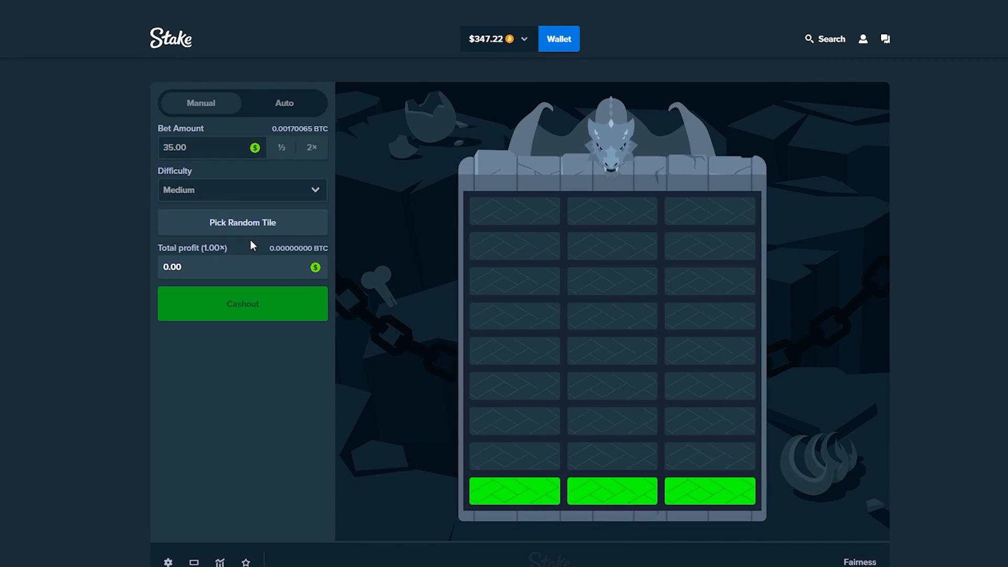
pyautogui.click(242, 223)
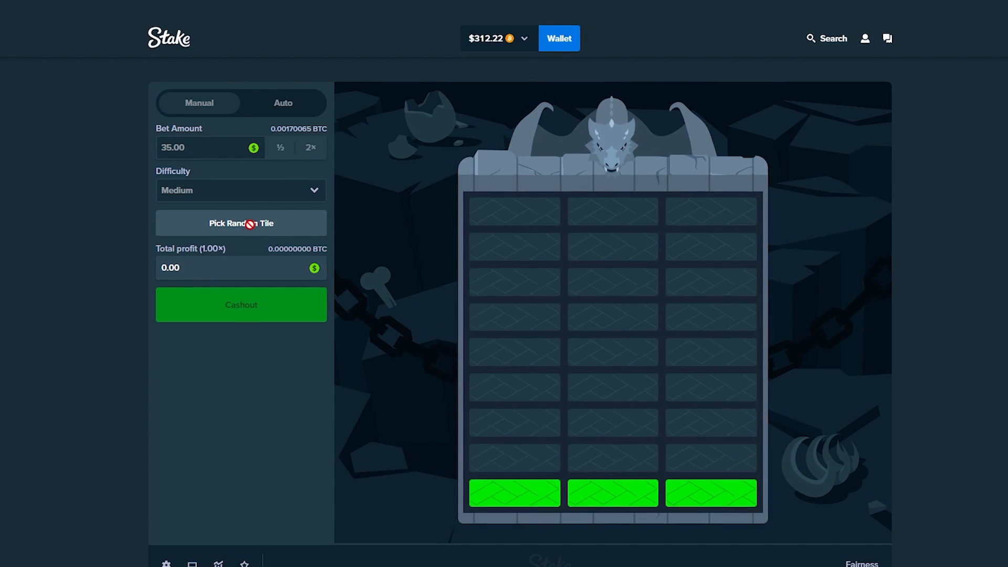
pyautogui.click(240, 305)
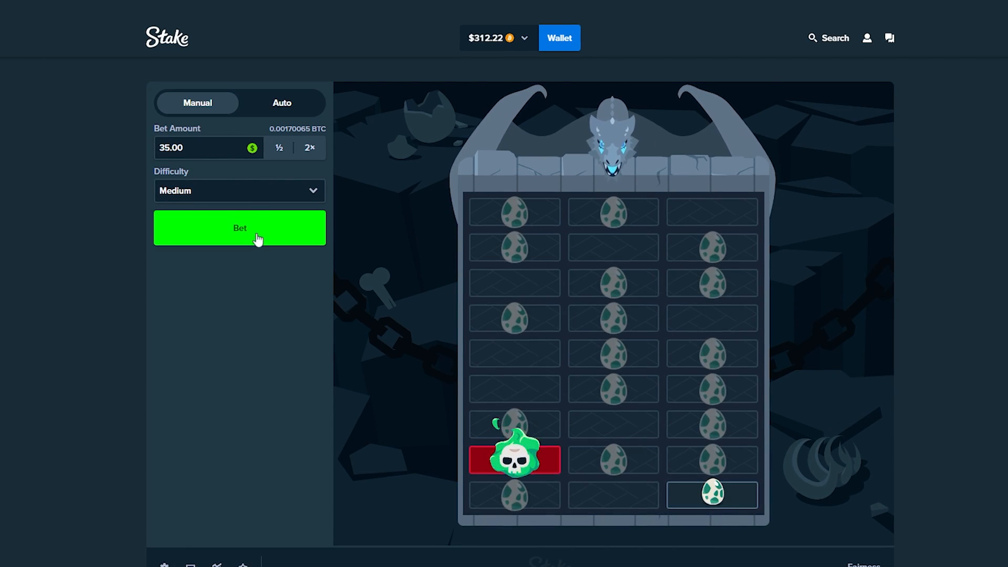
pyautogui.click(240, 228)
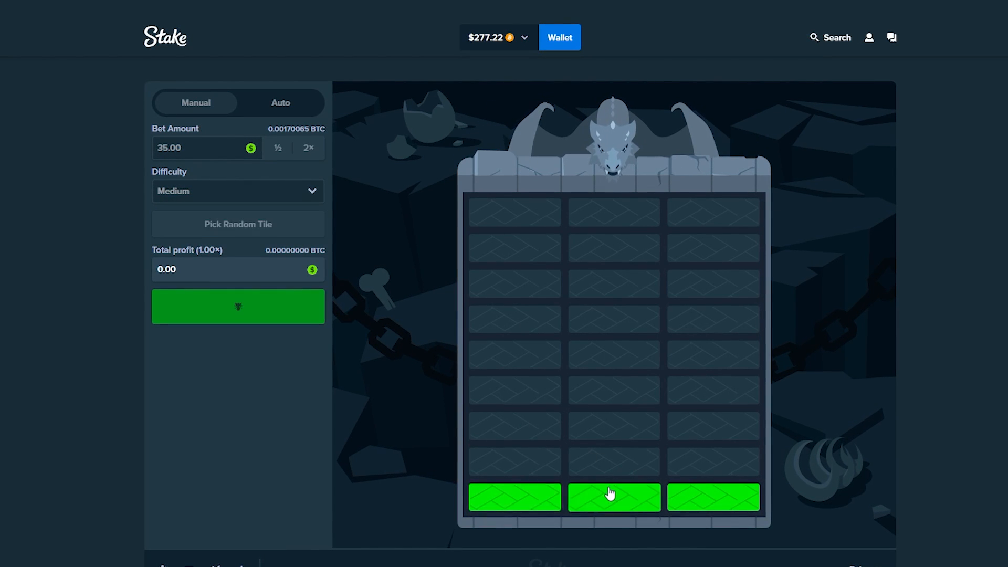
pyautogui.click(613, 496)
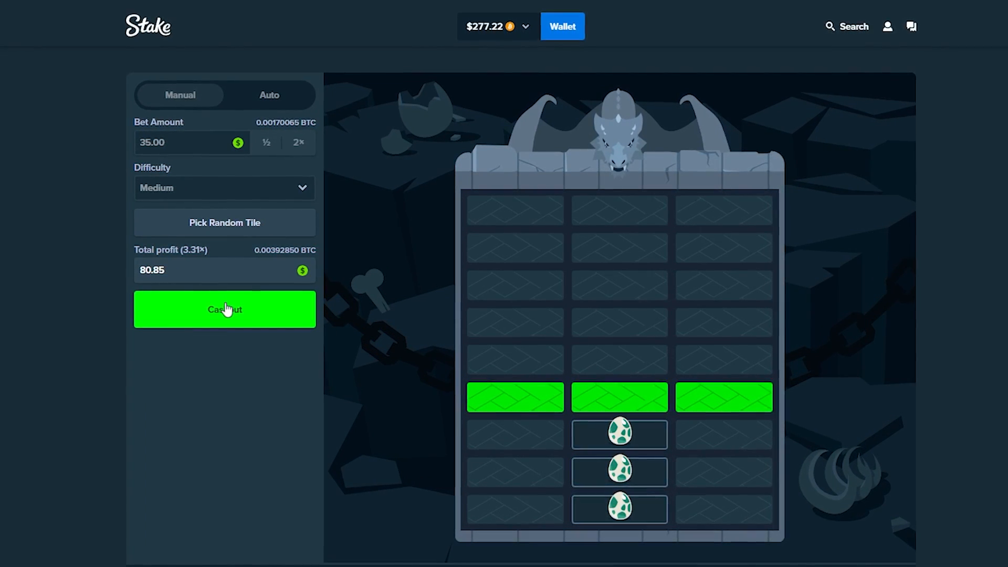
pyautogui.click(225, 309)
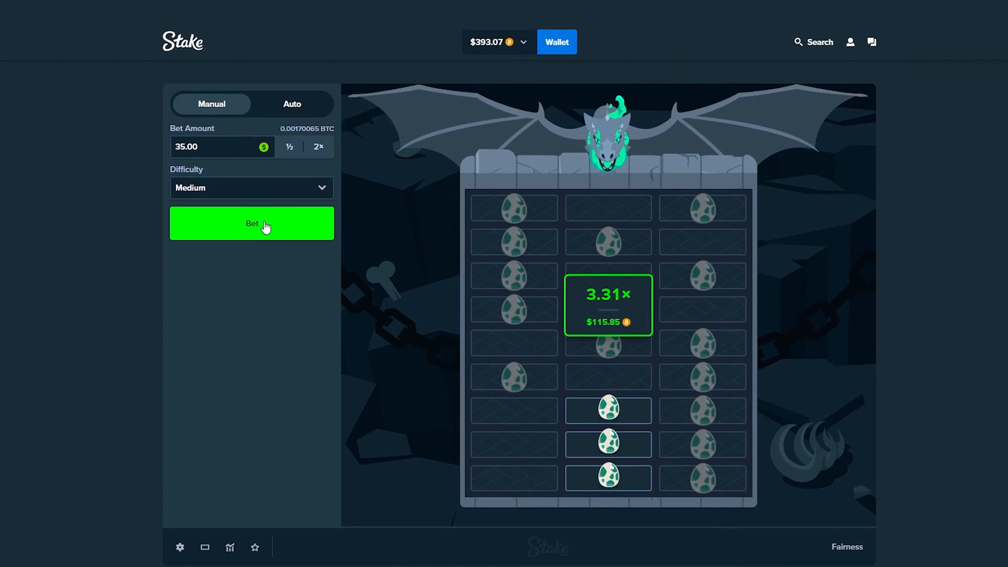
# Play rounds that hit skulls in the bottom row, dropping the balance to $288.07 with a 17.50 bet
pyautogui.click(251, 222)
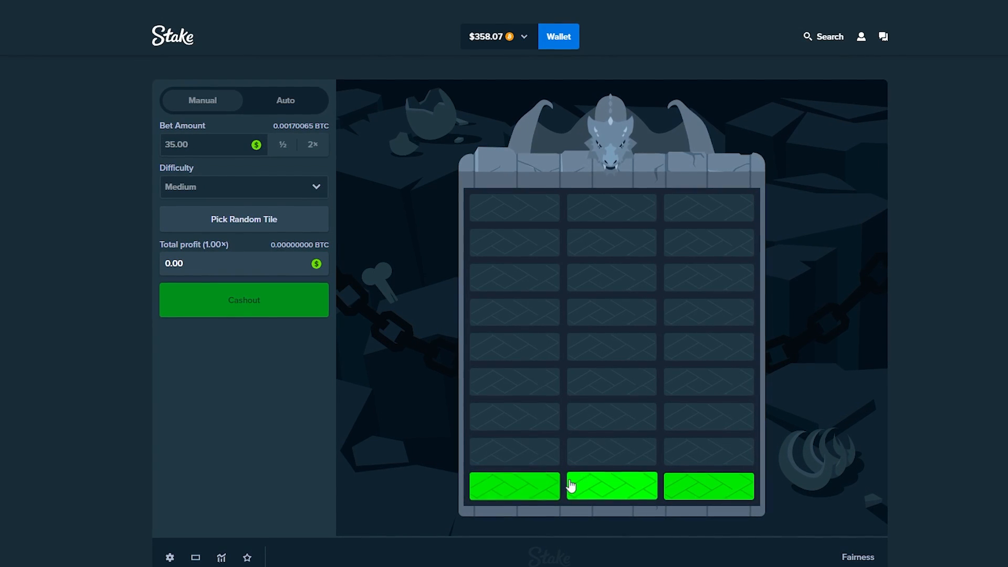
pyautogui.click(607, 477)
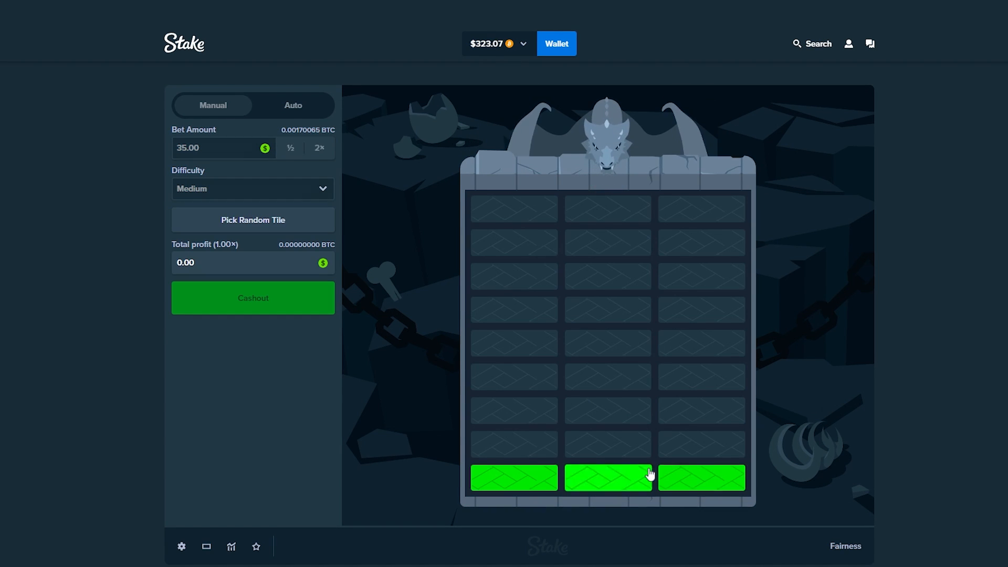
pyautogui.click(608, 477)
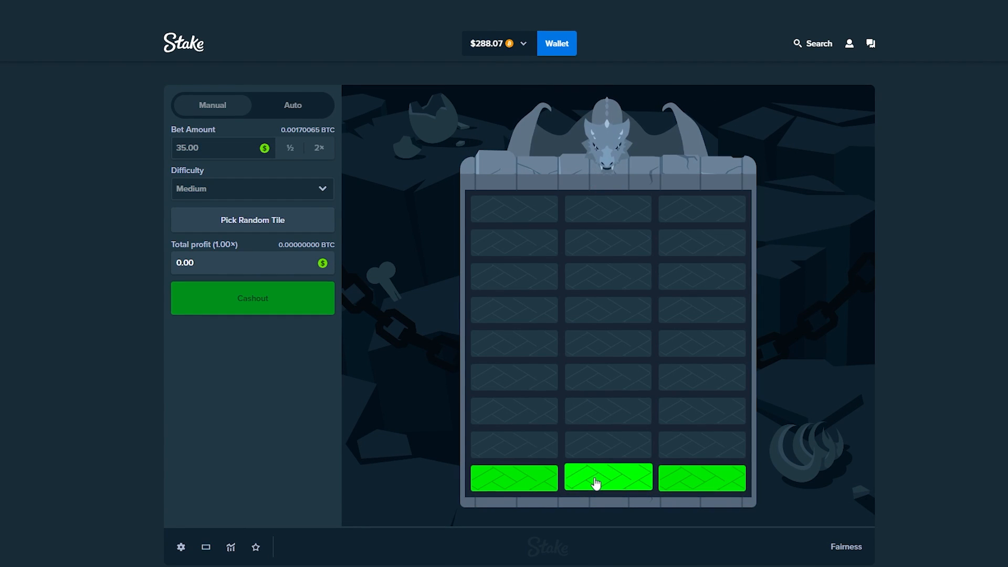
pyautogui.click(607, 478)
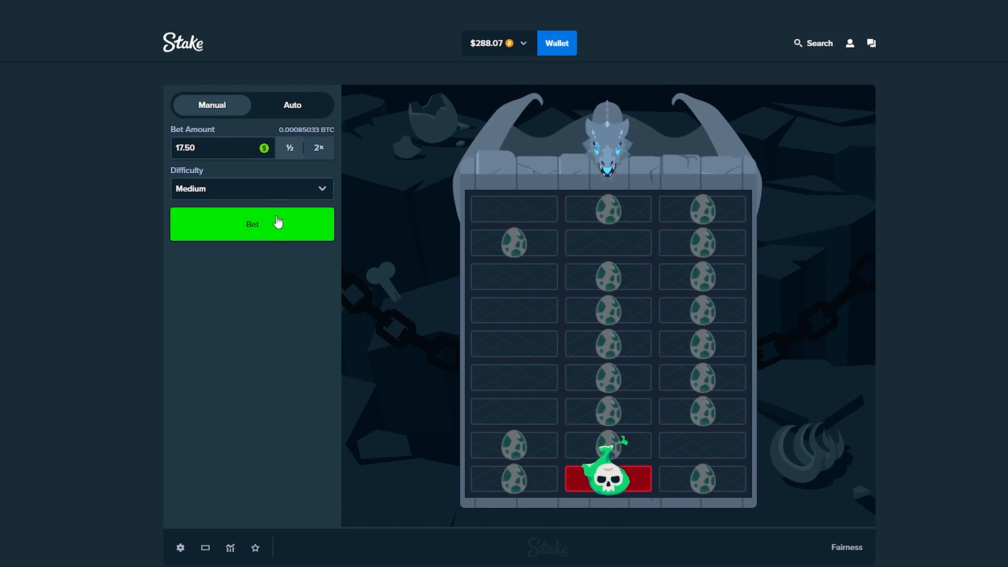
# Play several 17.50 Medium rounds ending on skulls, one after reaching 4.96×, down to $183.07
pyautogui.click(251, 224)
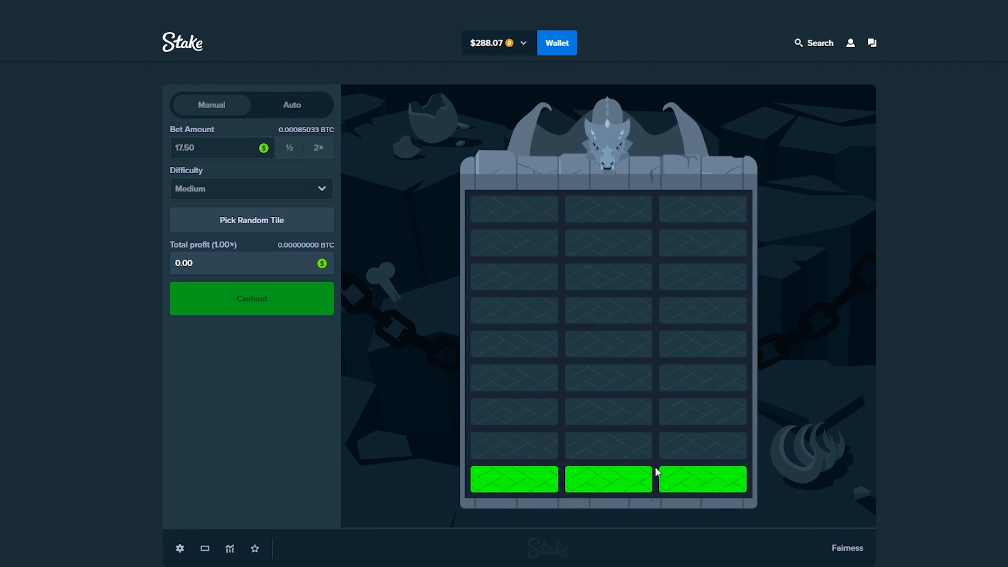
pyautogui.click(515, 479)
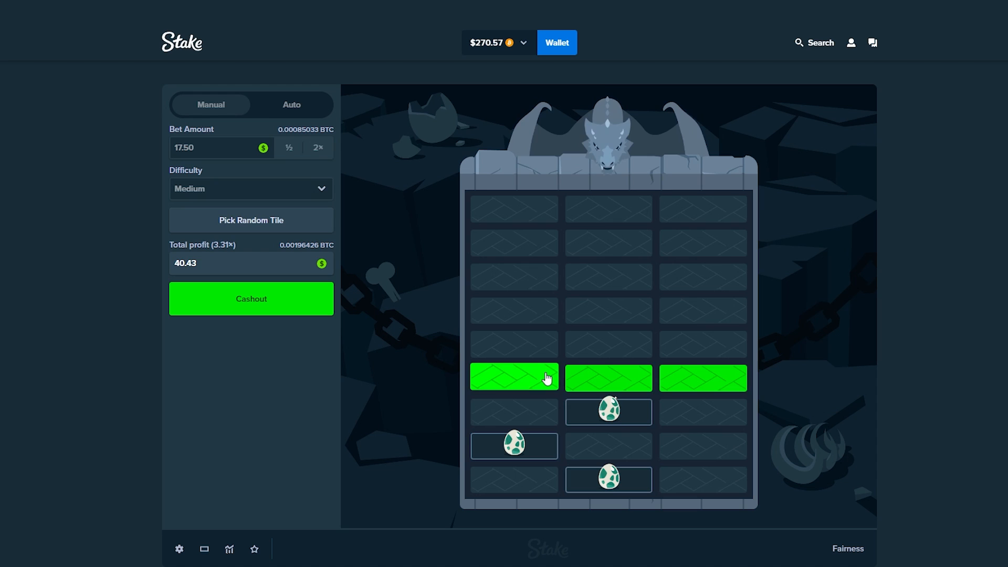
pyautogui.click(514, 378)
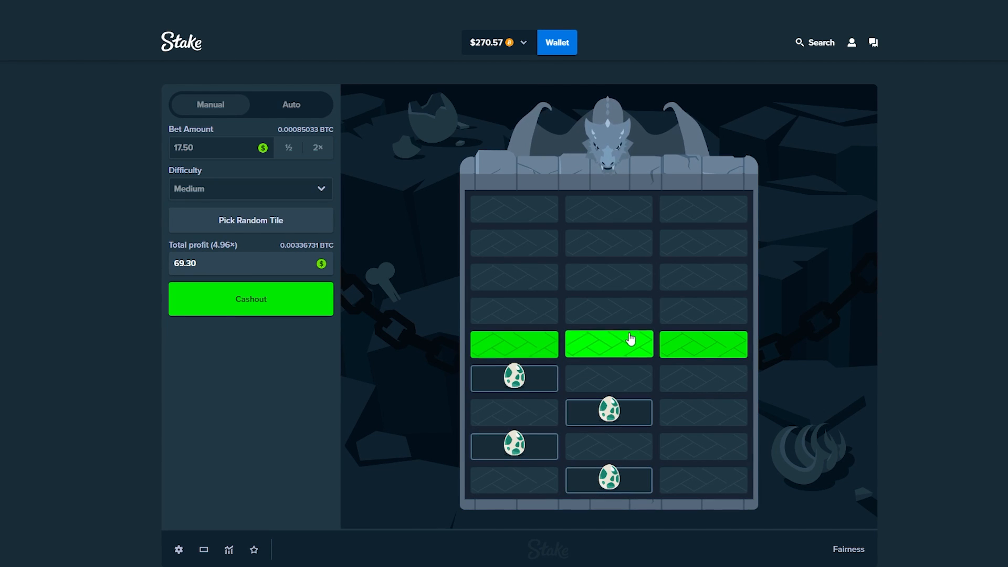
pyautogui.click(608, 345)
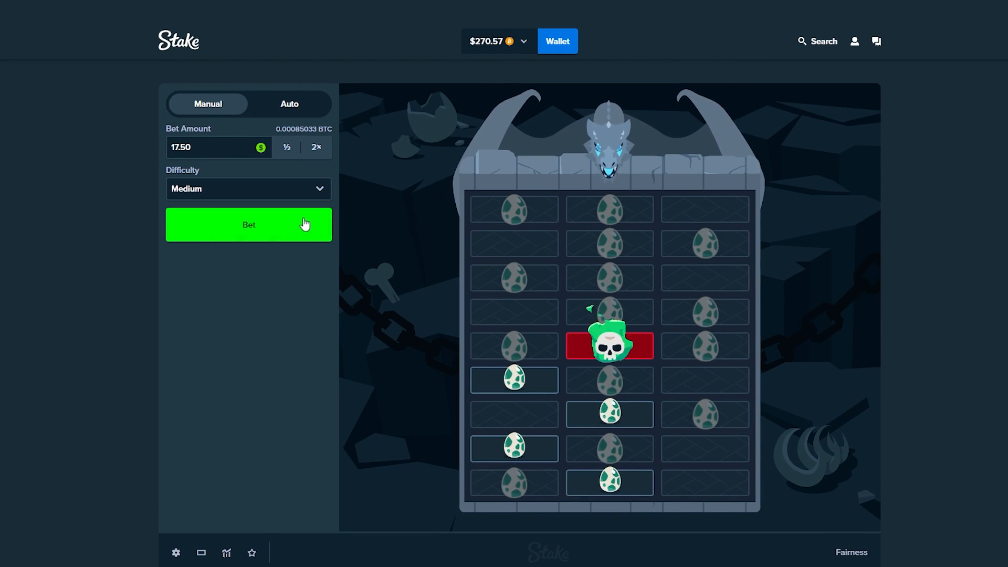
pyautogui.click(248, 224)
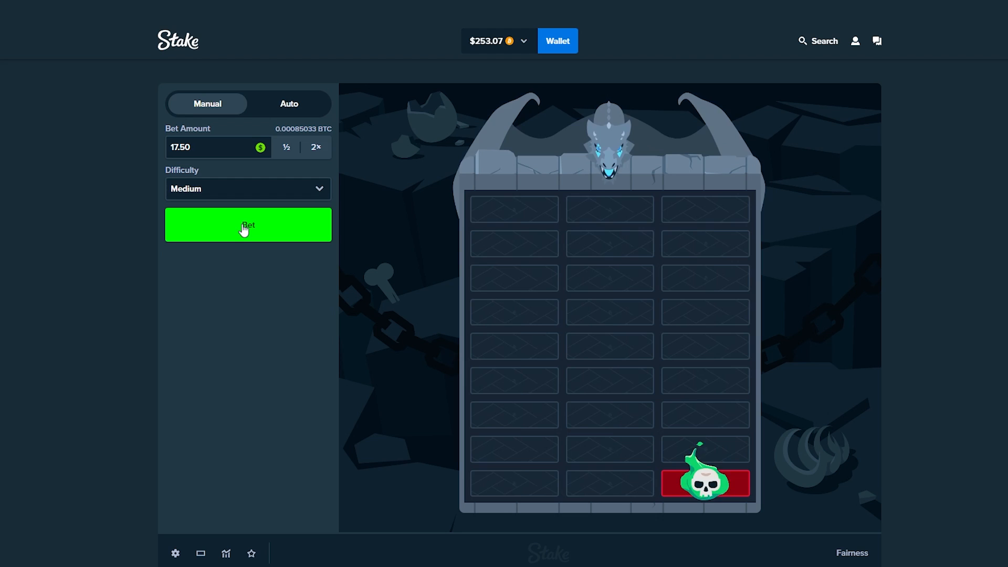
pyautogui.click(248, 225)
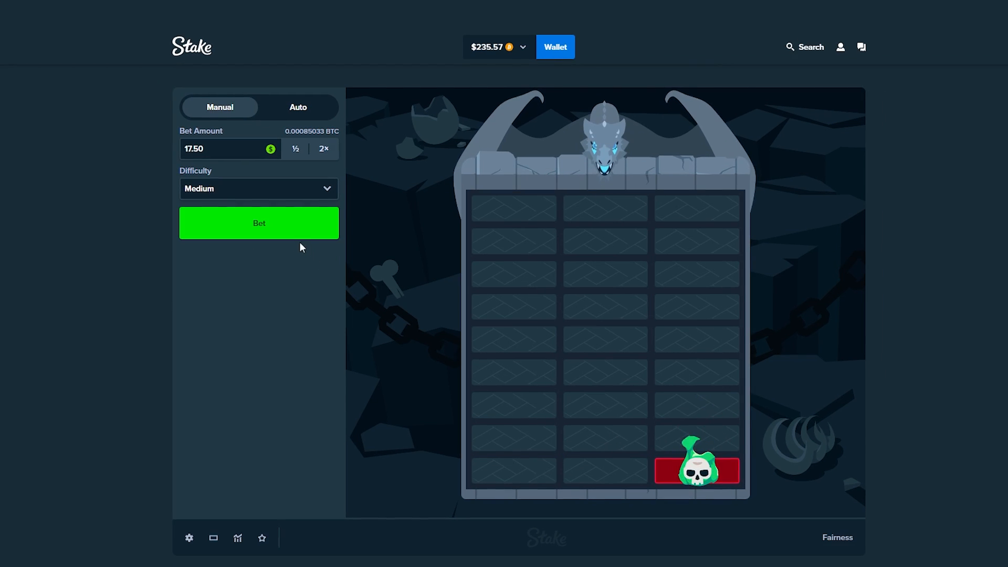
pyautogui.click(259, 222)
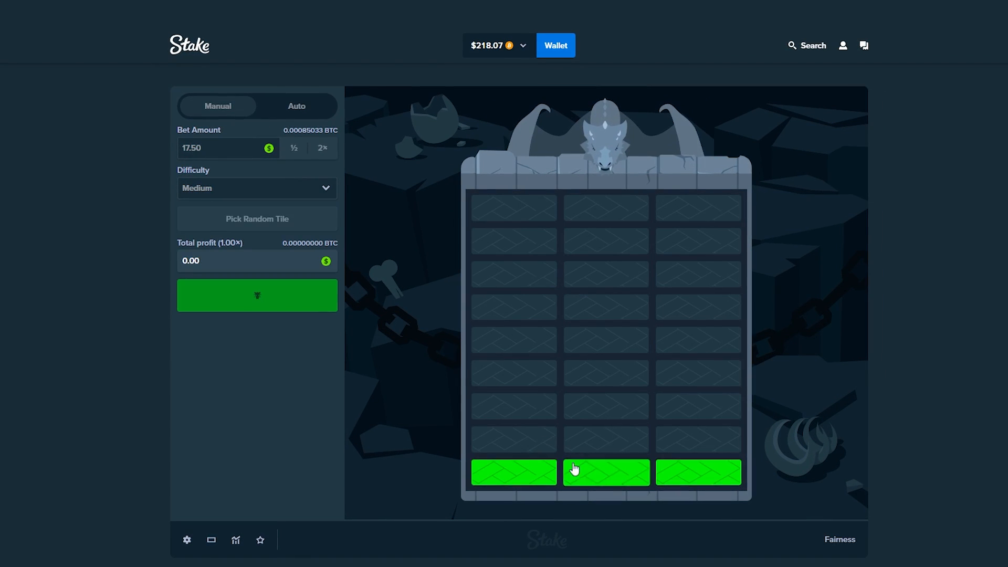
pyautogui.click(605, 471)
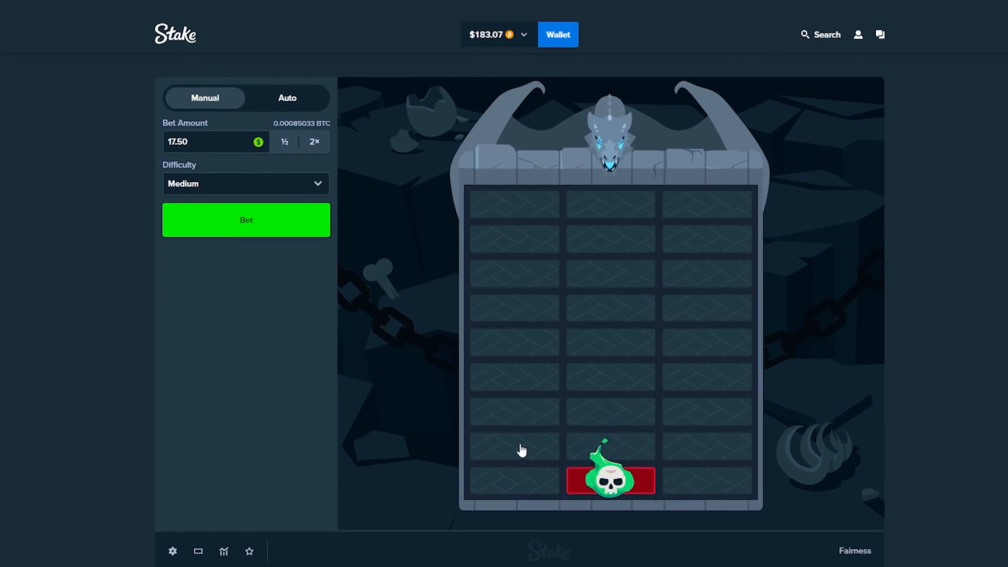
# Cash out three 17.50 rounds at 2.21×, 3.31× and 4.96×, lifting the balance to $243.97
pyautogui.click(246, 220)
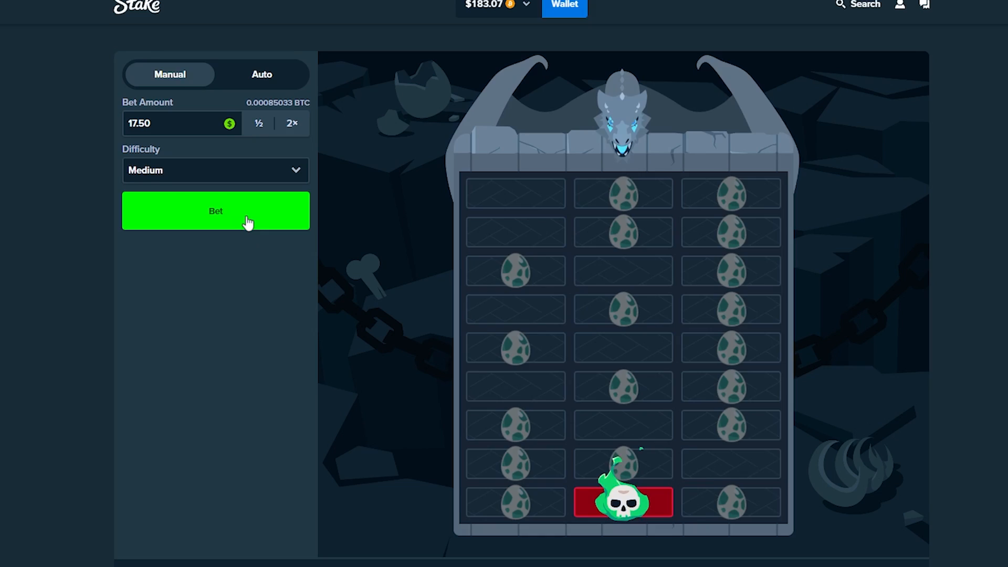
pyautogui.click(215, 211)
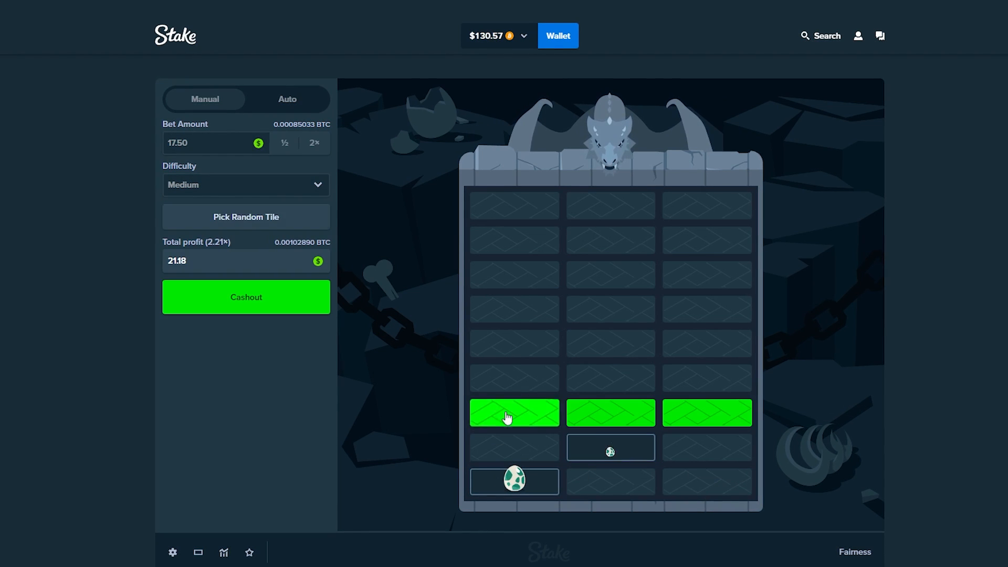
pyautogui.click(515, 413)
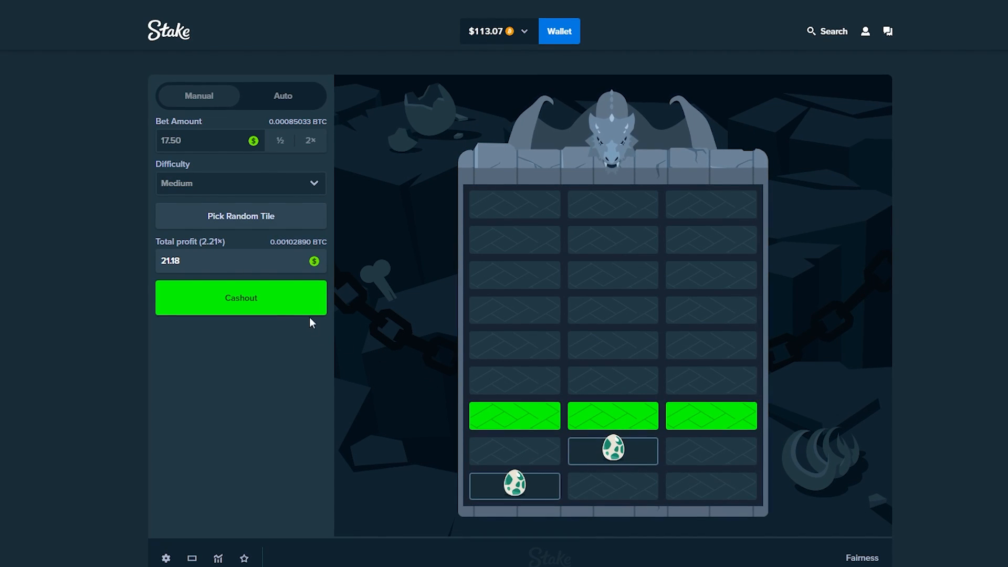
pyautogui.click(240, 298)
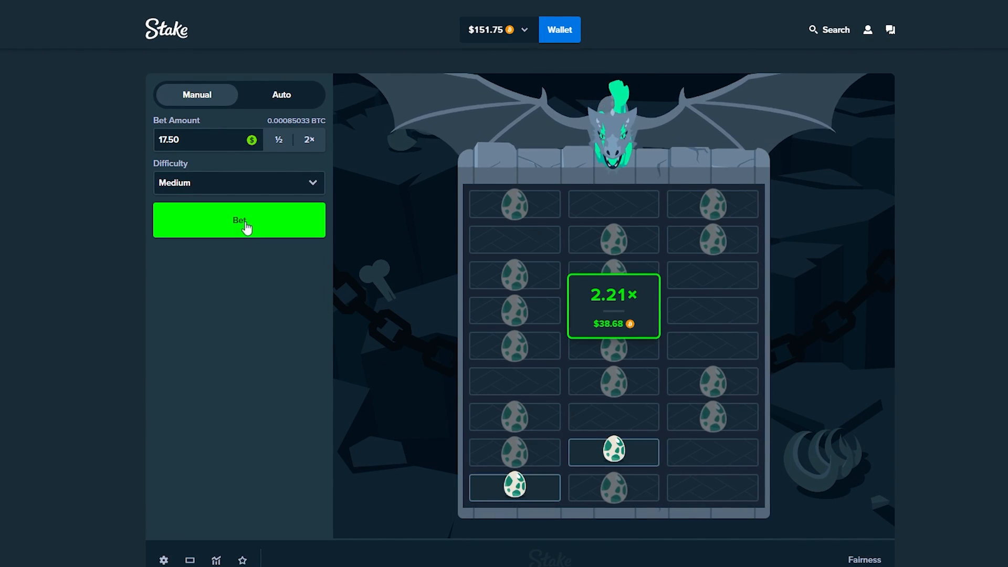
pyautogui.click(239, 220)
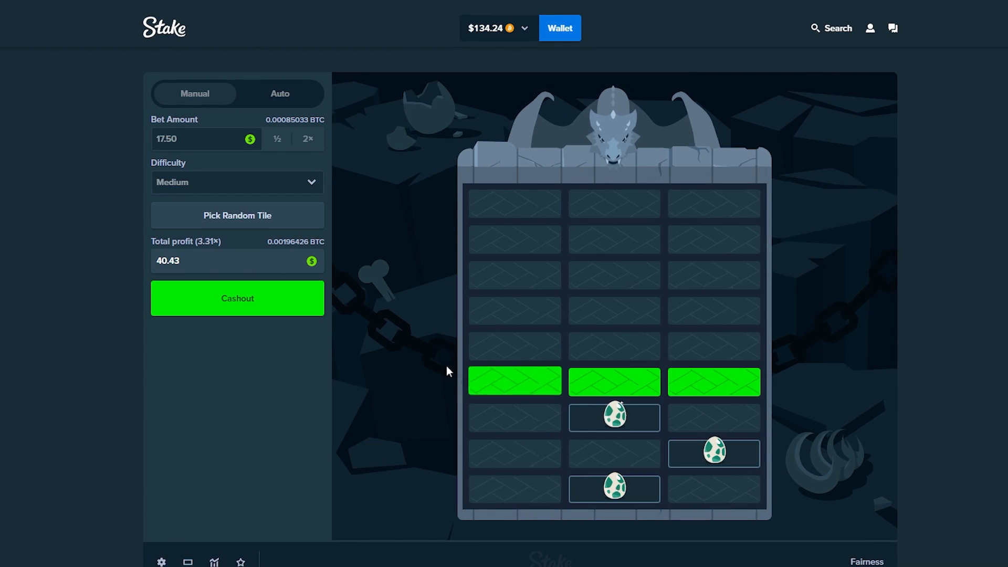
pyautogui.click(236, 297)
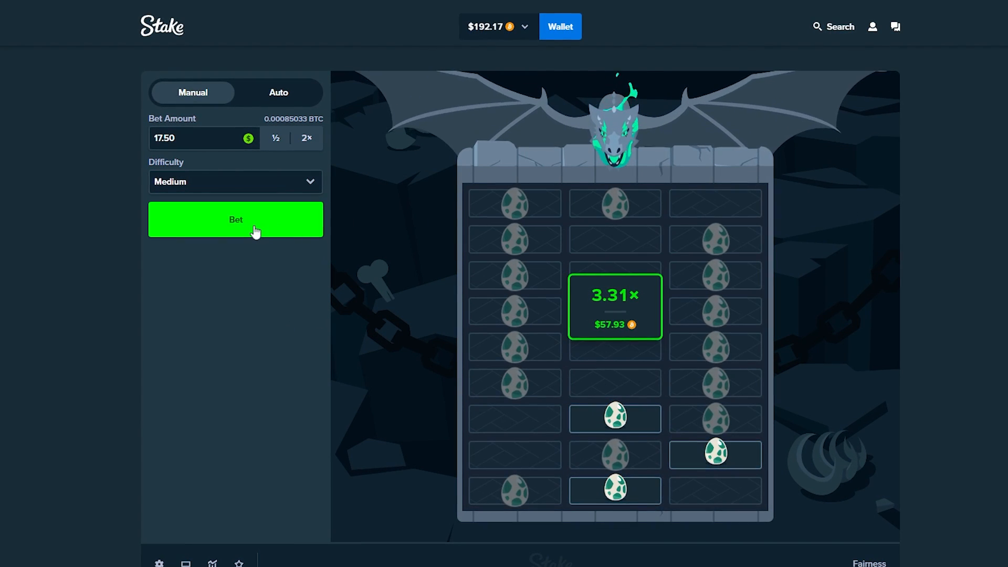
pyautogui.click(235, 219)
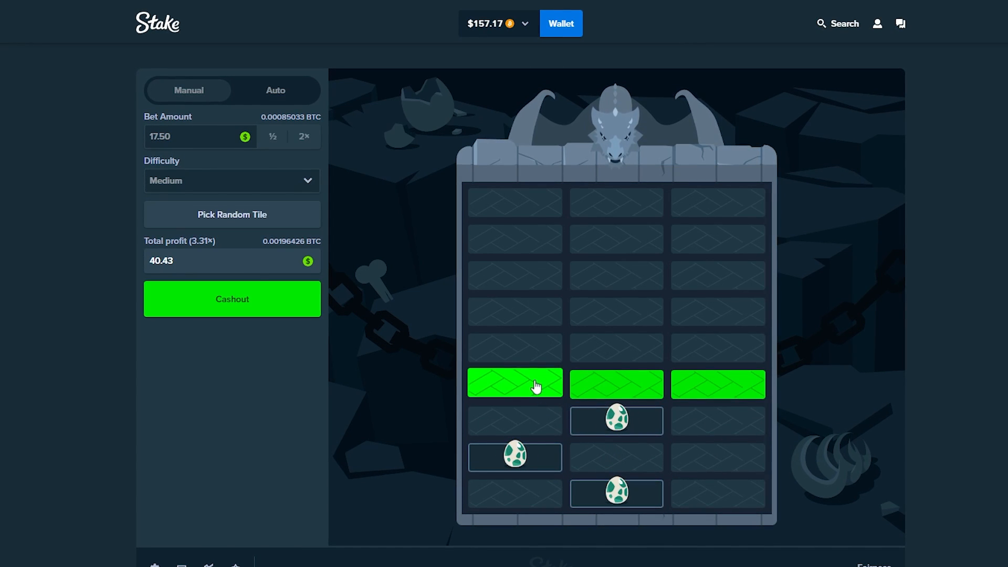
pyautogui.click(231, 299)
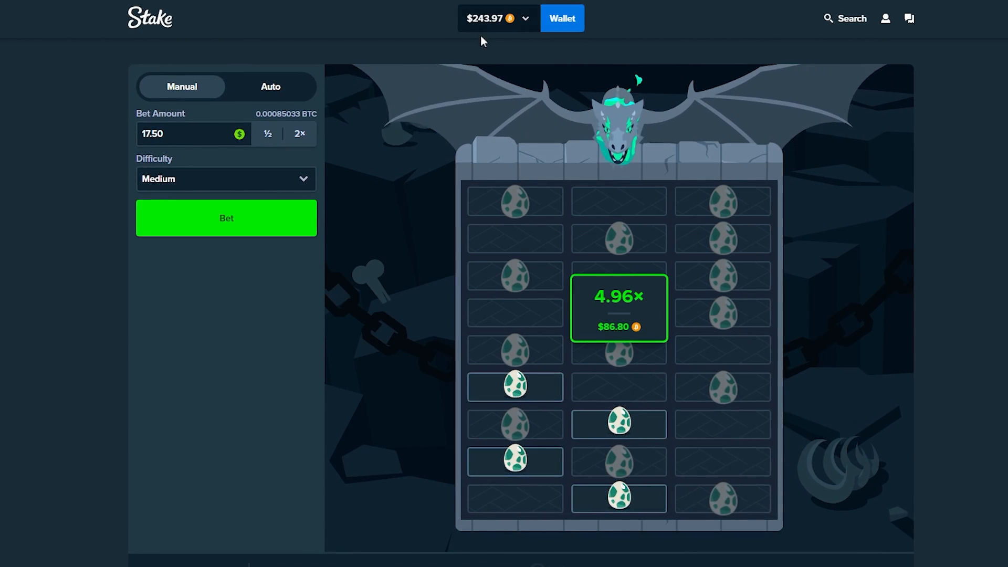
# Lose a round, cash out another at 3.31× for $57.93, lose again and start a fresh round
pyautogui.click(225, 217)
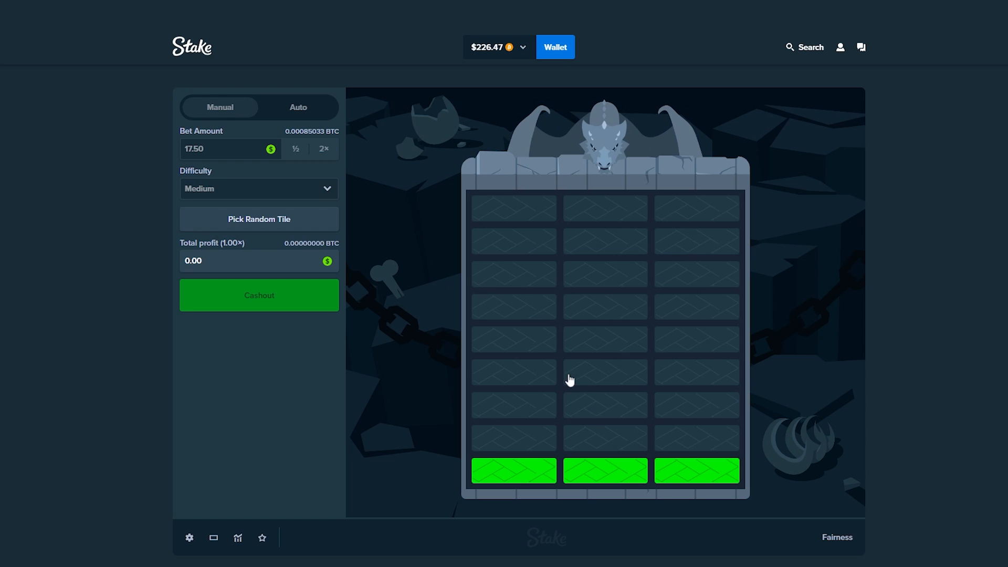
pyautogui.moveTo(605, 470)
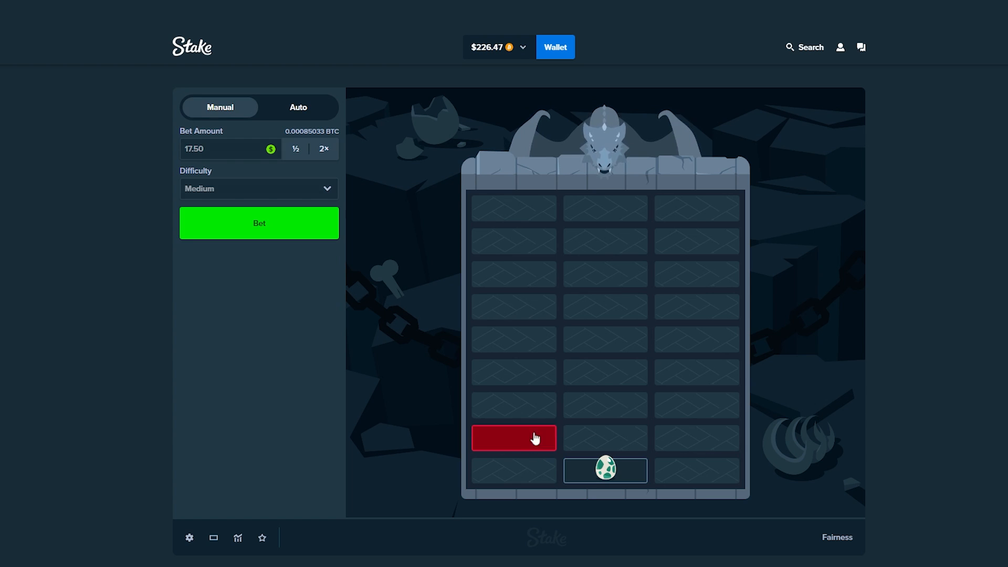
pyautogui.click(513, 438)
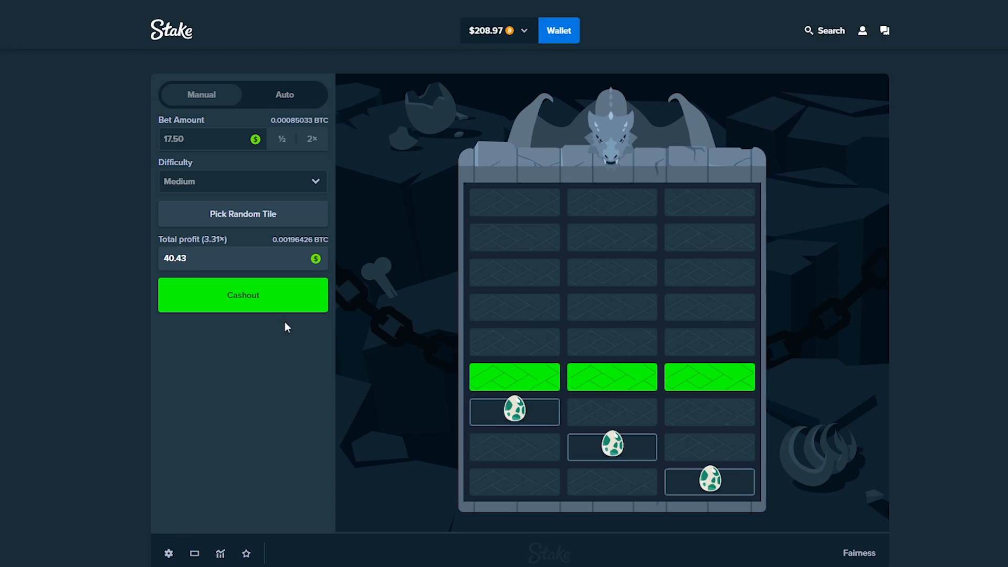
pyautogui.click(243, 295)
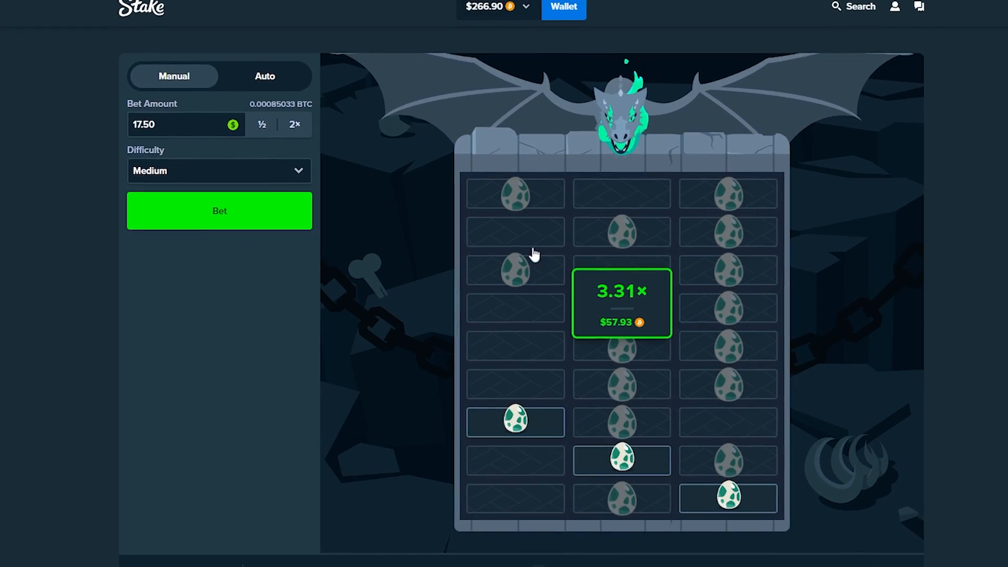
pyautogui.click(220, 211)
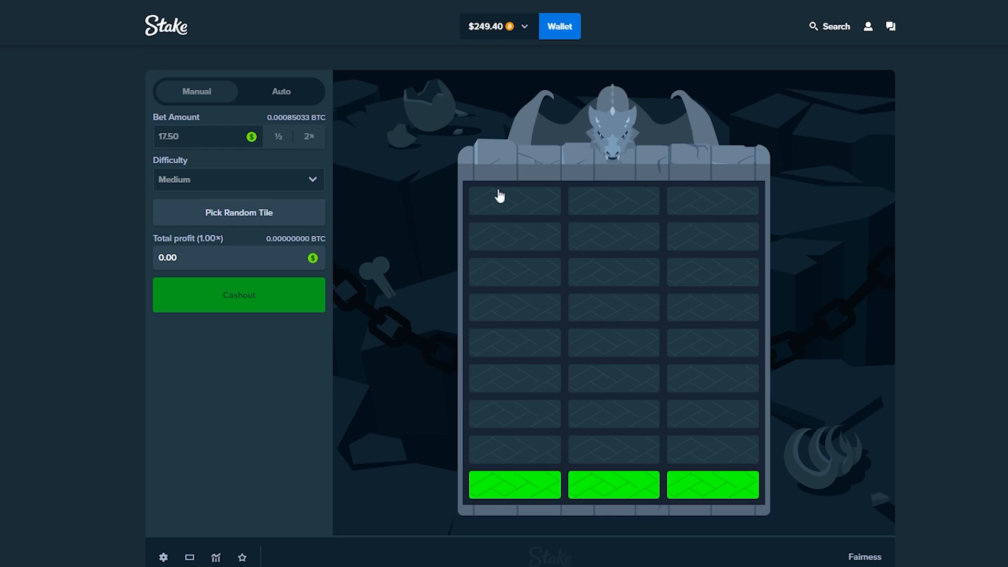
pyautogui.click(697, 471)
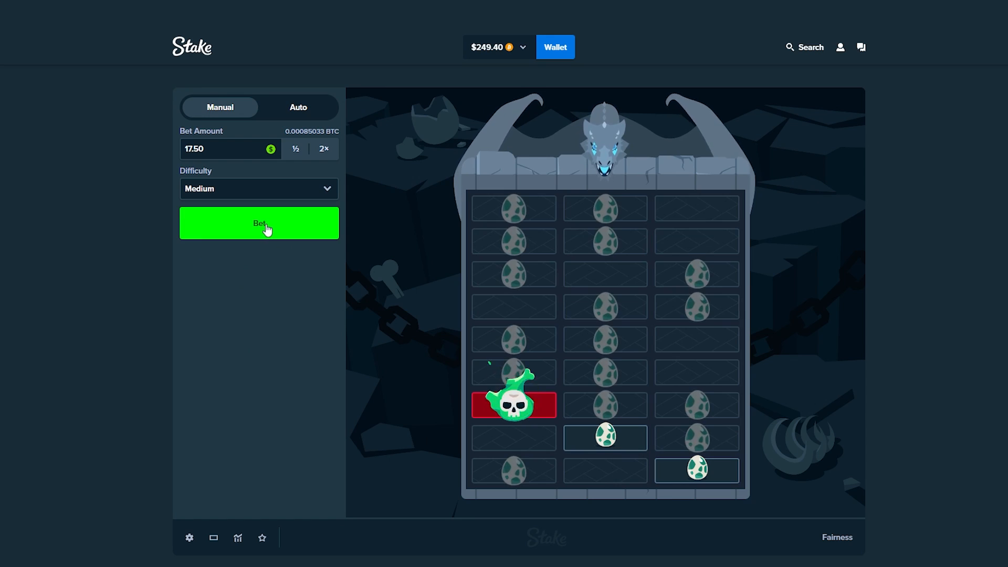
pyautogui.click(260, 222)
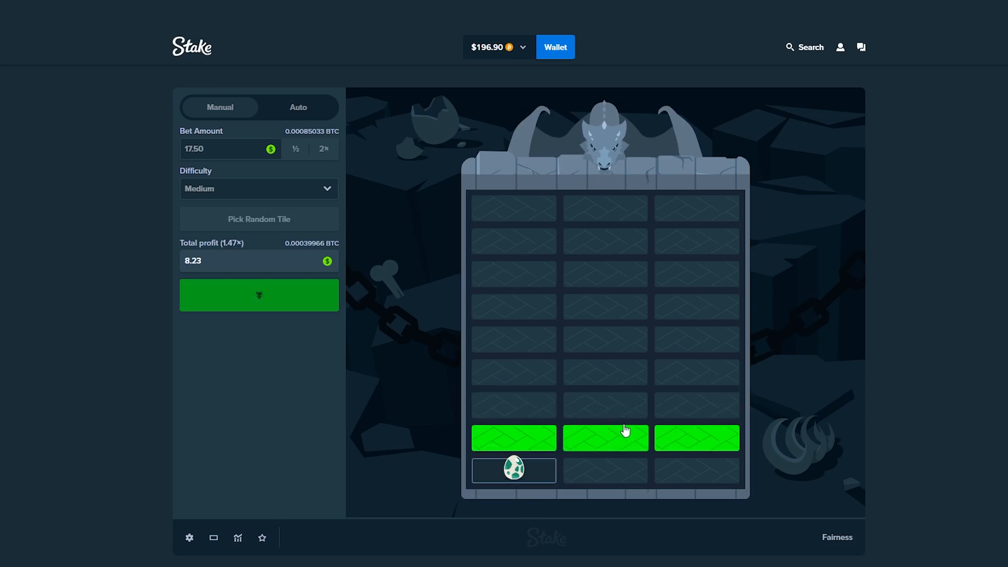
pyautogui.click(605, 438)
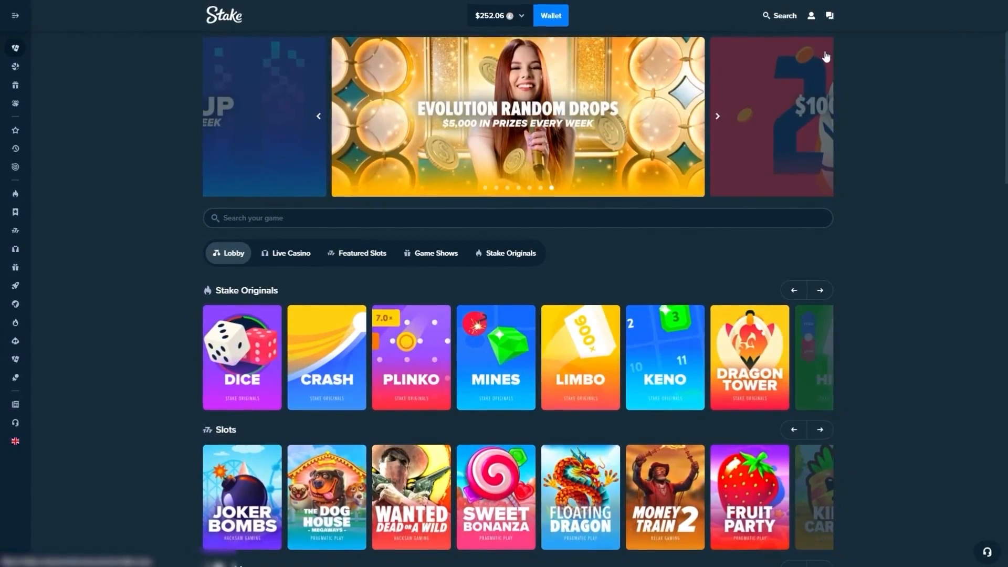
# In the VIP panel enter the code 'quicktiming' on the offers page and view the Reload rewards
pyautogui.click(812, 16)
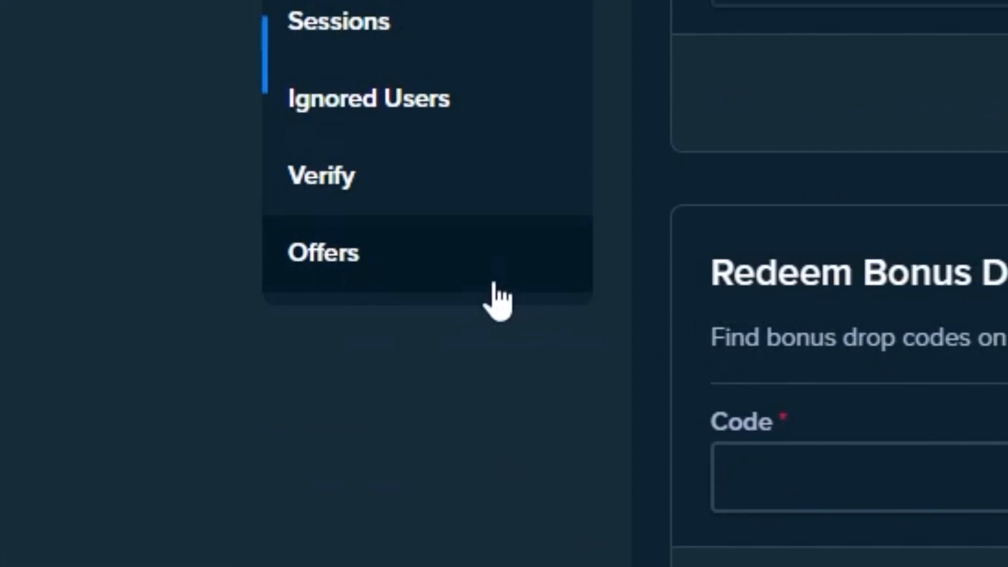
pyautogui.click(324, 252)
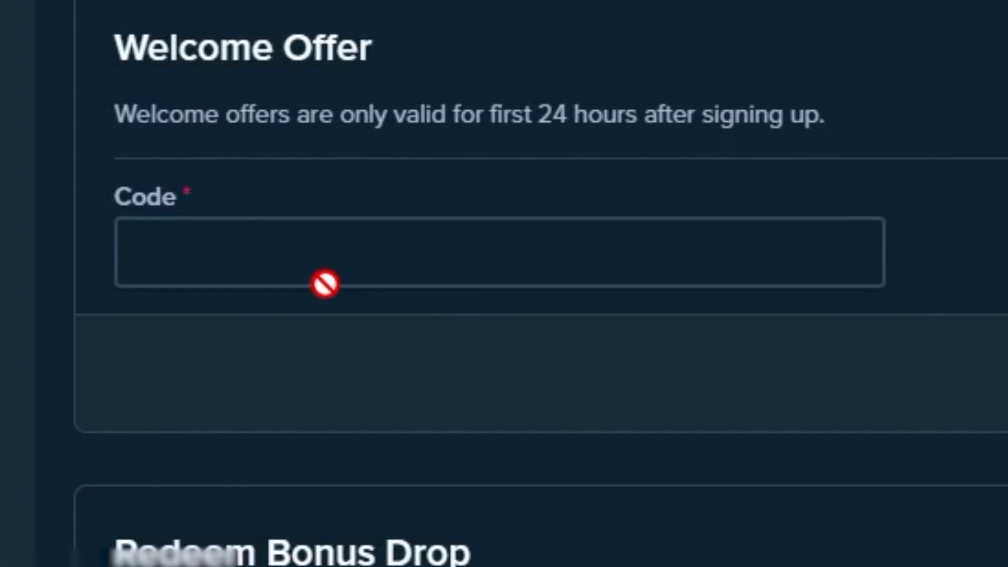
pyautogui.write('quicktiming')
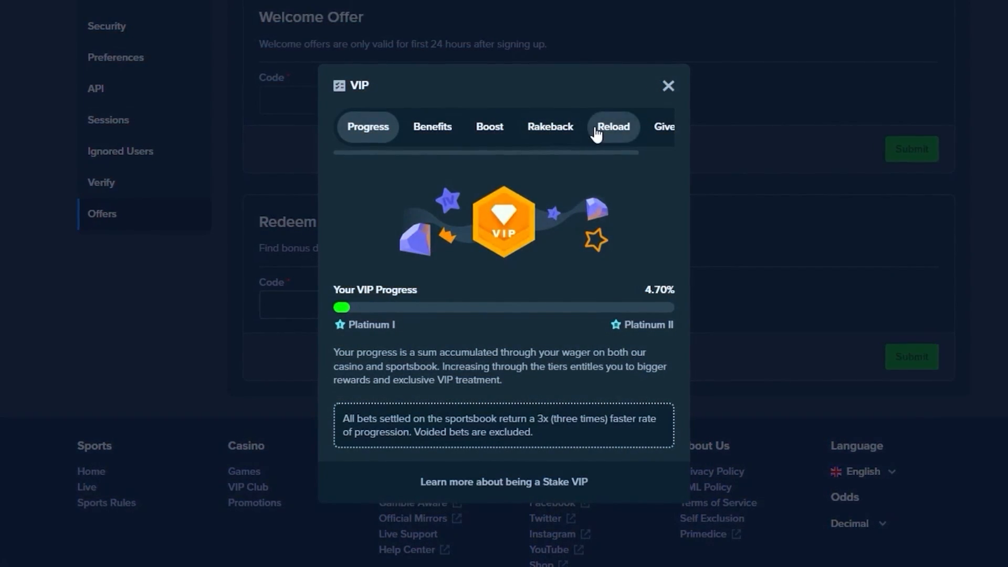
pyautogui.click(549, 126)
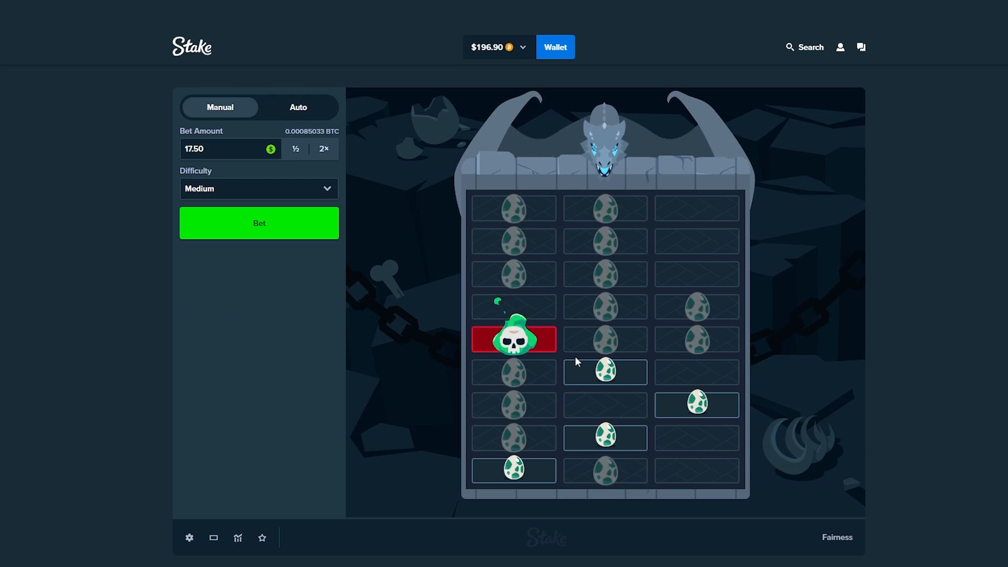
# Play a Medium round picking safe tiles in the fourth and fifth rows
pyautogui.click(697, 405)
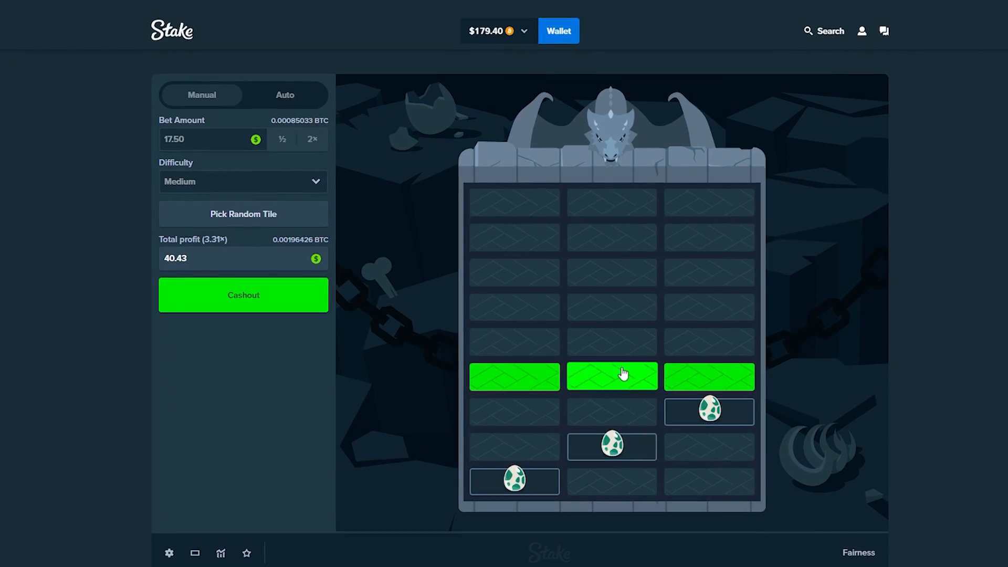
pyautogui.click(612, 376)
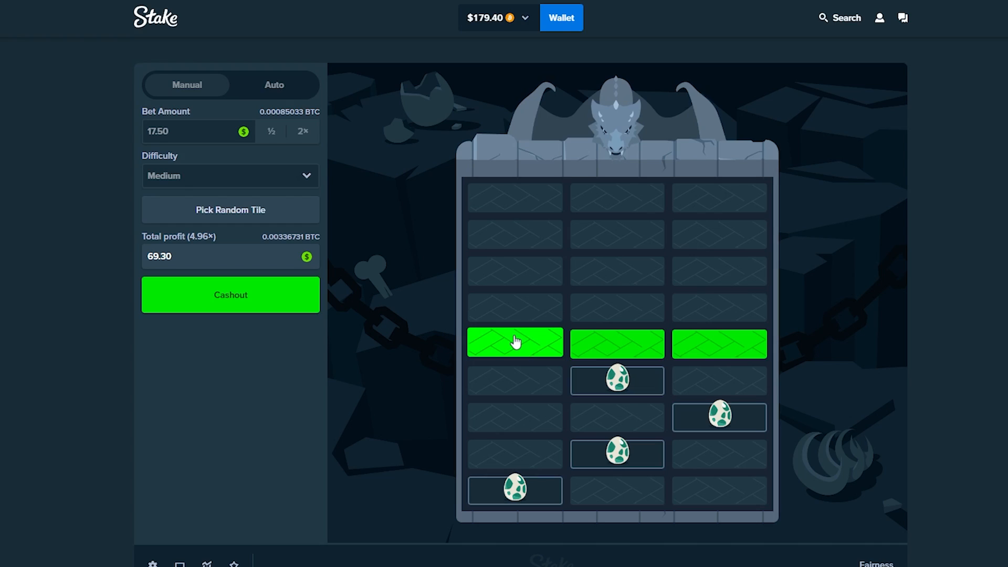
pyautogui.click(514, 345)
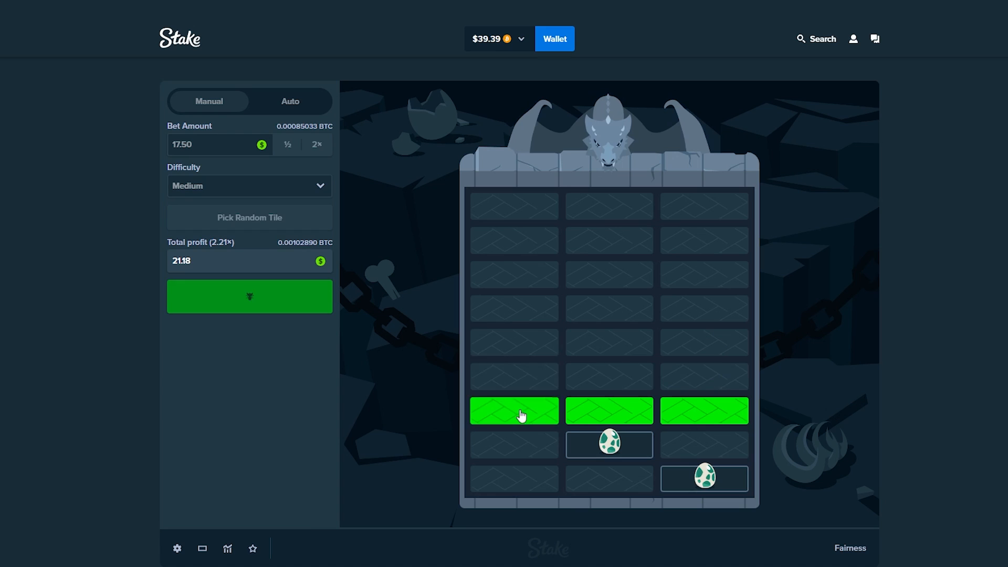
# Pick third-row tiles and cash out a 17.50 round at 3.31× for $57.93, balance $210.02
pyautogui.click(514, 410)
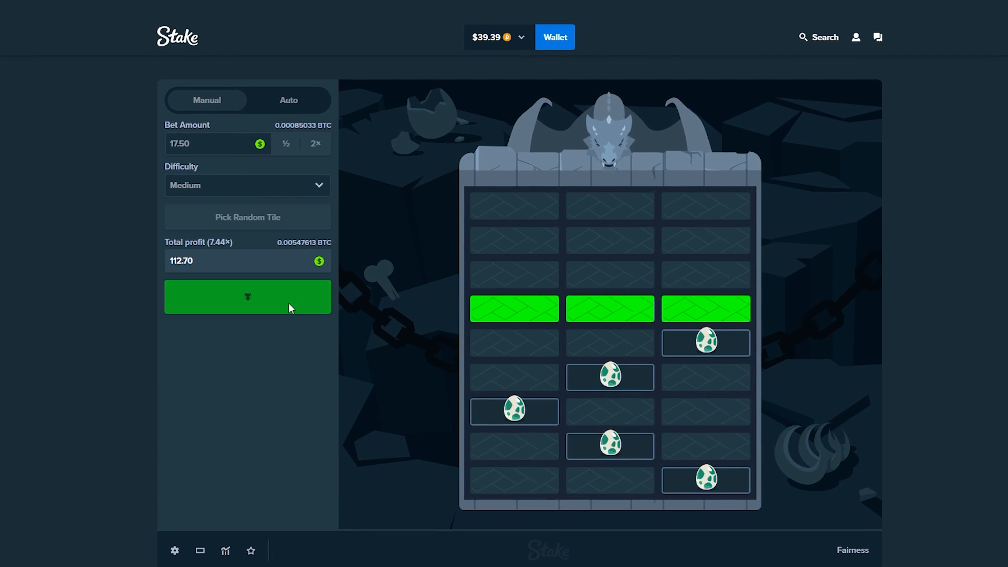
pyautogui.click(247, 297)
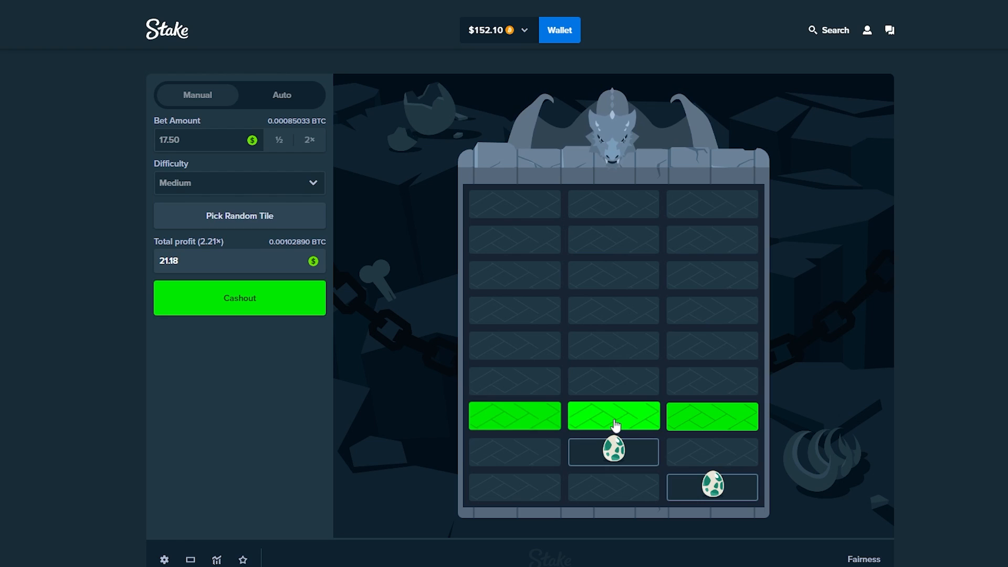
pyautogui.click(239, 297)
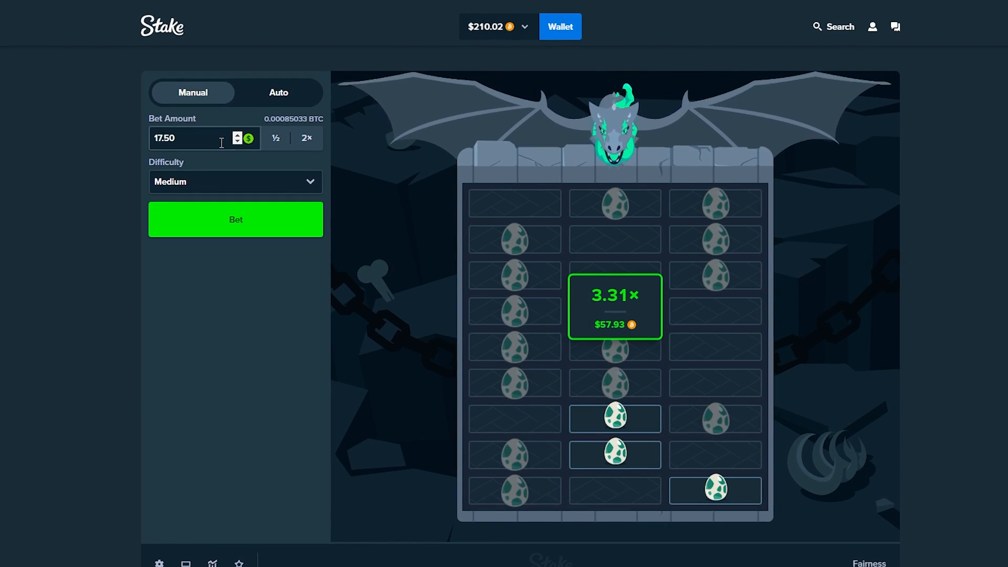
# Switch to Master difficulty and play 17.50 rounds that hit first-row skulls
pyautogui.click(234, 182)
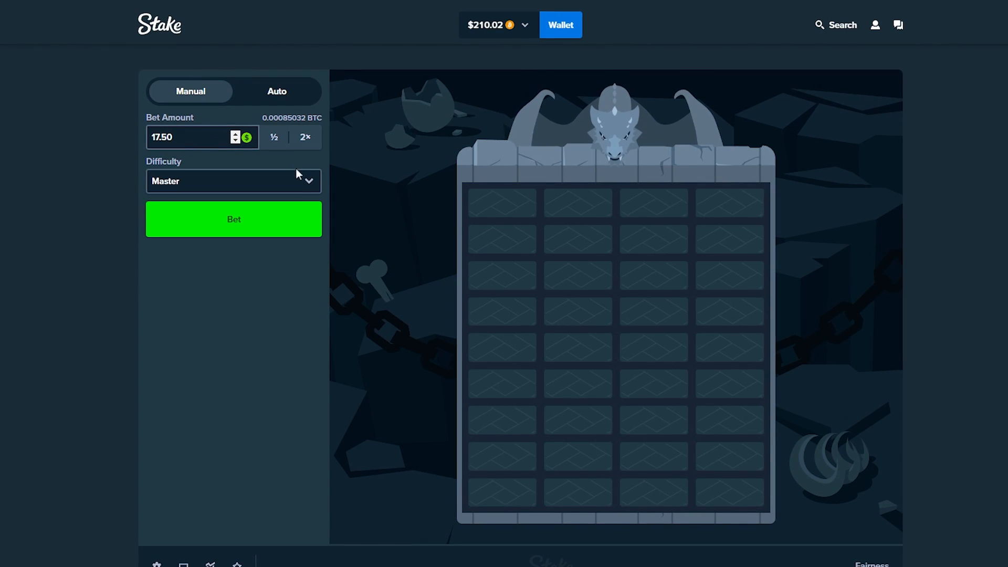
pyautogui.click(233, 219)
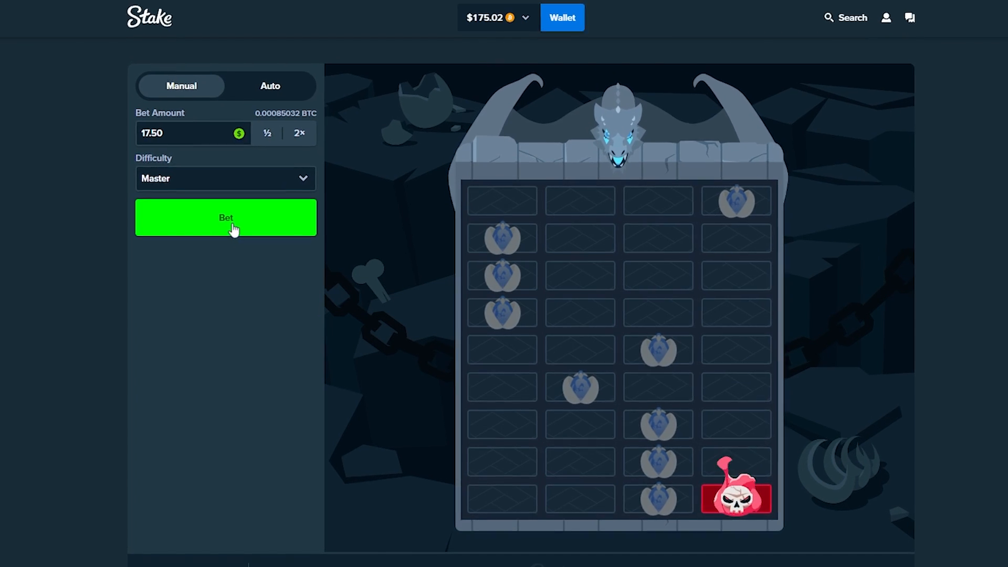
pyautogui.click(226, 217)
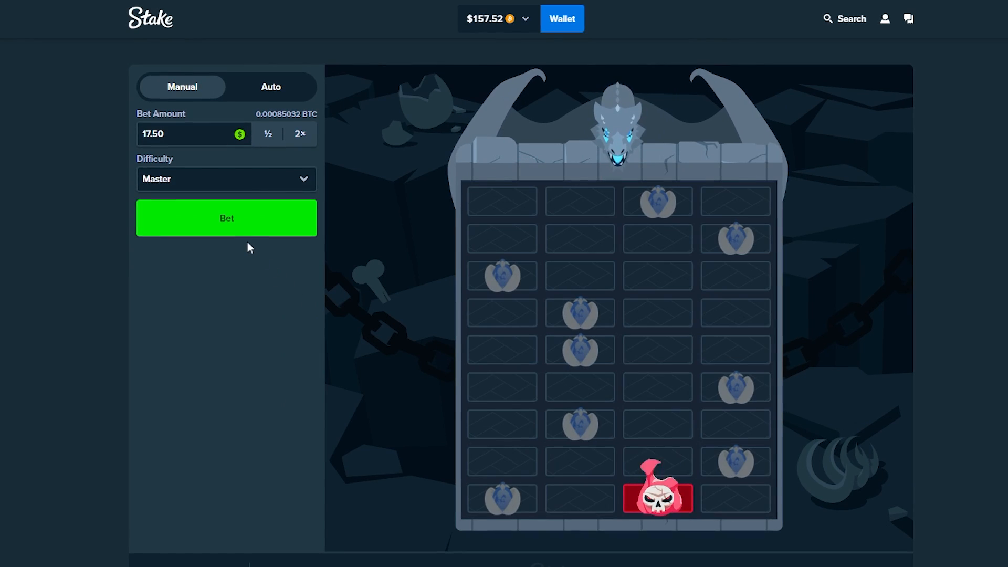
pyautogui.click(227, 217)
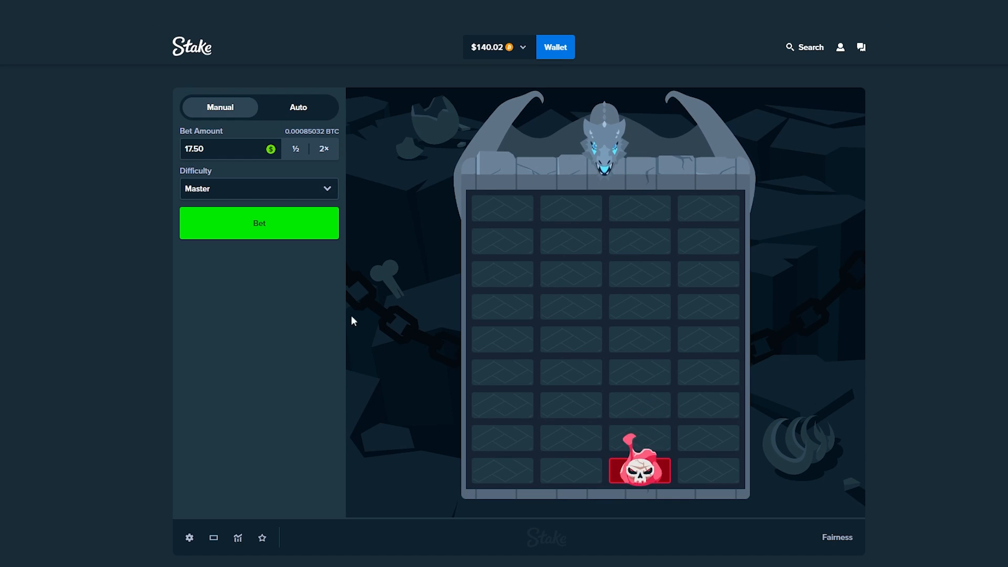
# Play more Master rounds picking bottom-row tiles, dropping the balance to $87.52
pyautogui.click(258, 222)
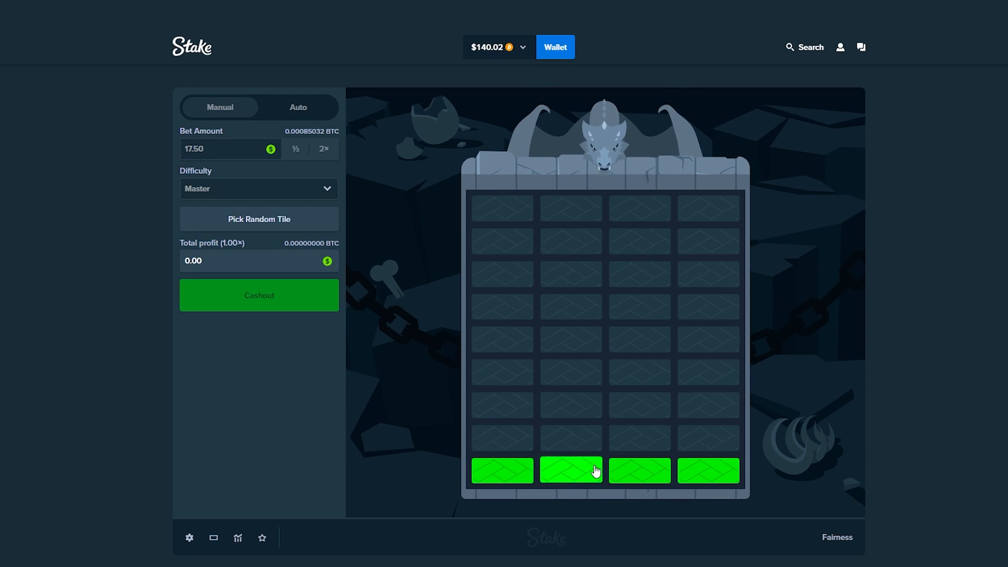
pyautogui.click(570, 470)
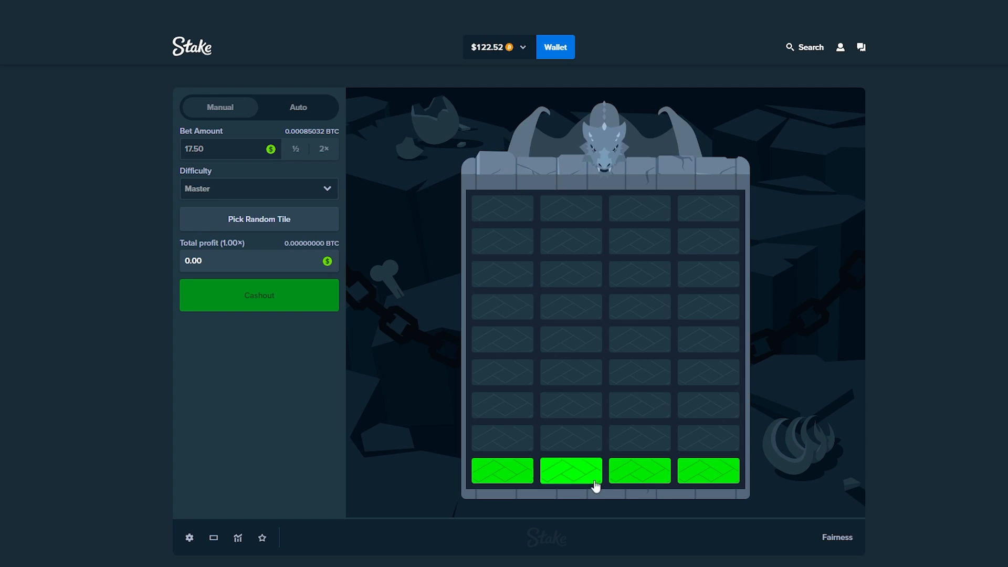
pyautogui.click(571, 470)
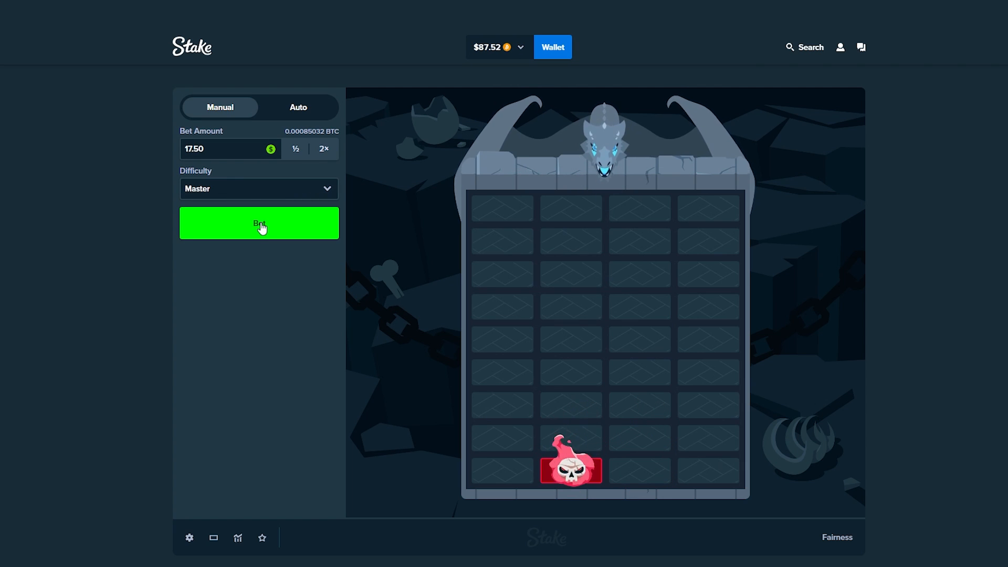
# Switch to Hard and play rounds, cashing one out at 3.92× for $68.60
pyautogui.click(258, 223)
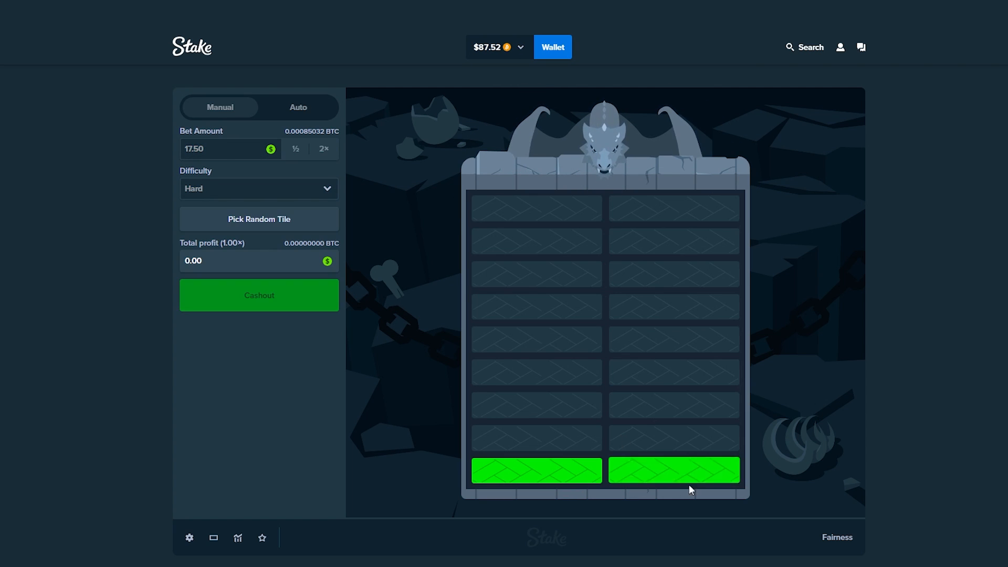
pyautogui.click(675, 470)
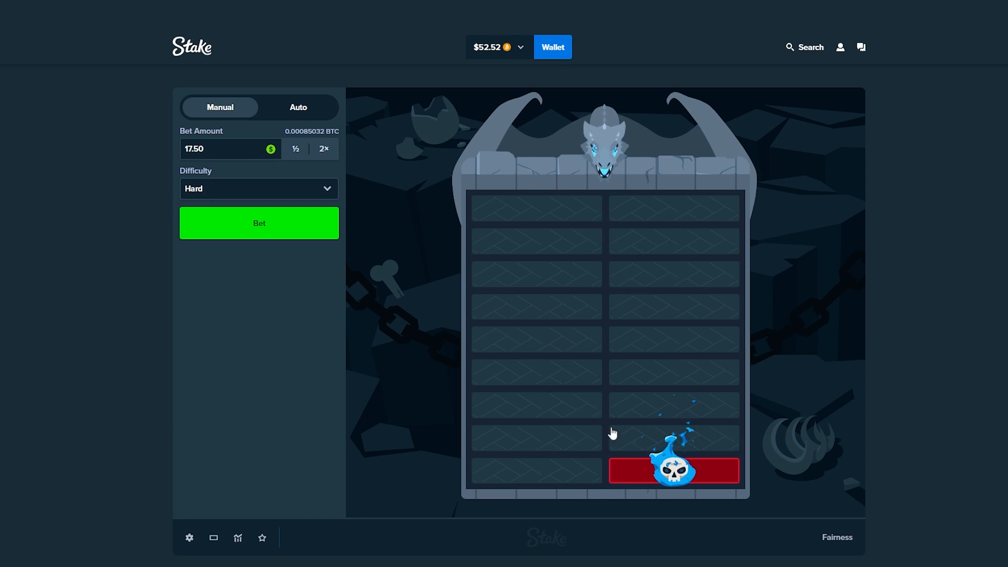
pyautogui.click(258, 223)
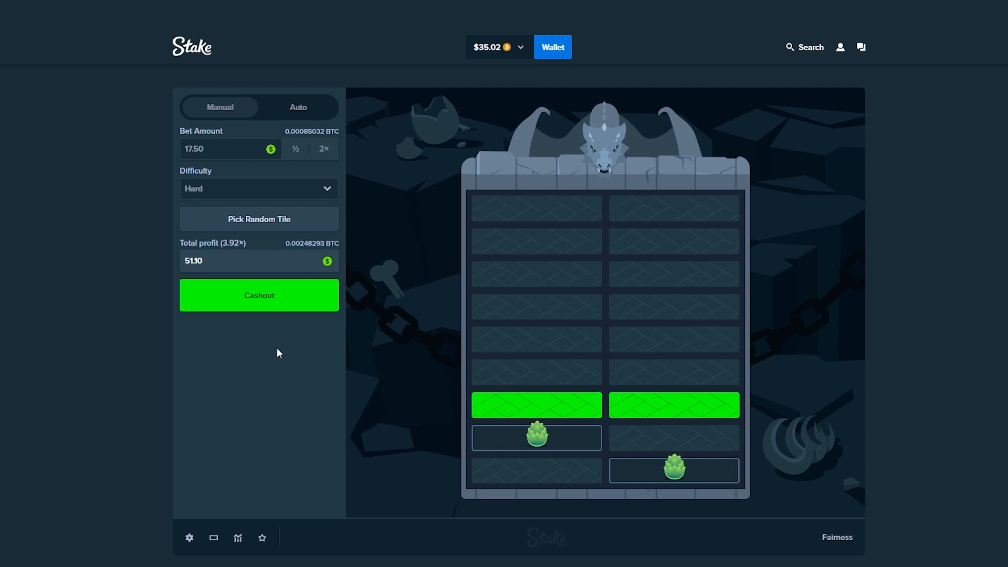
pyautogui.click(537, 404)
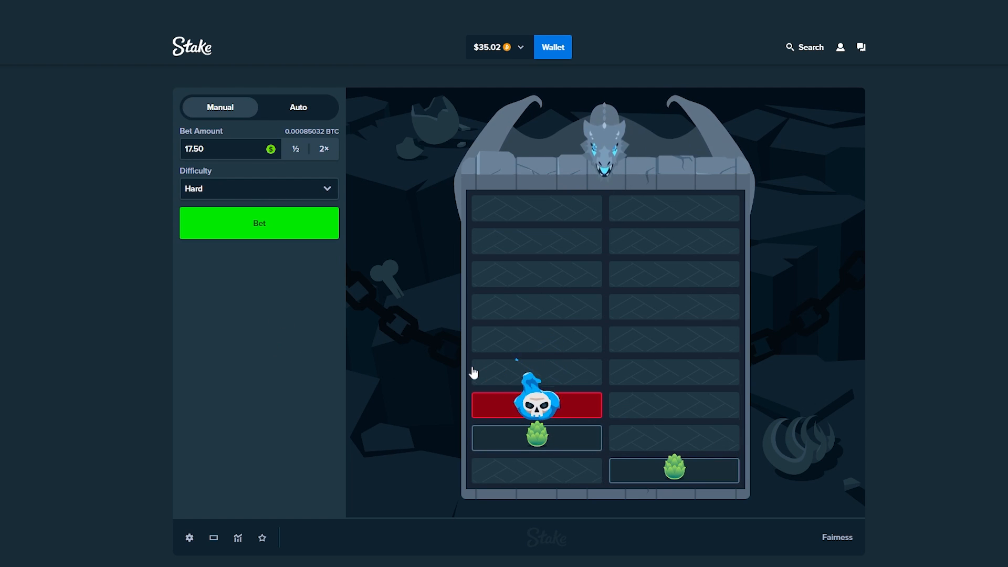
pyautogui.click(258, 223)
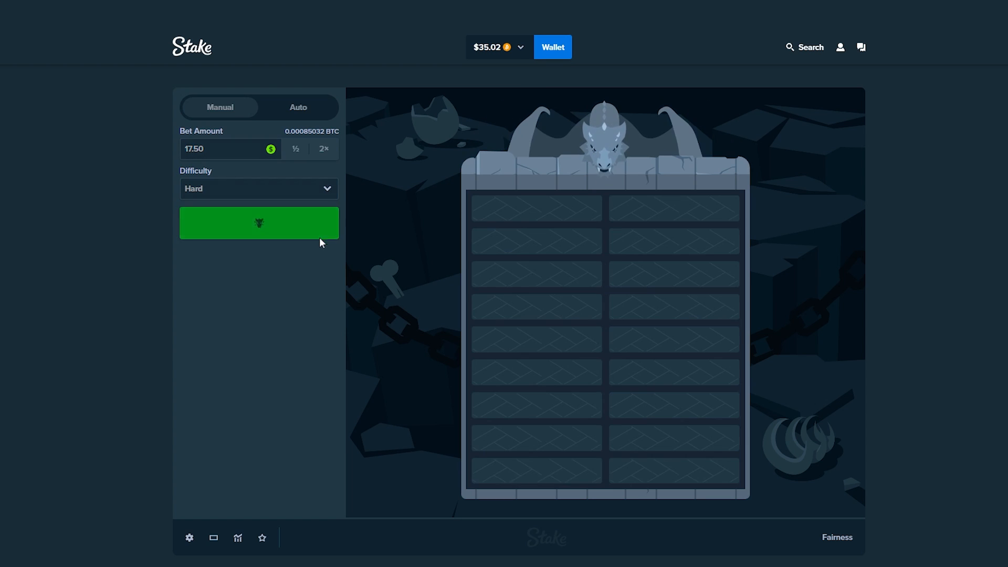
pyautogui.click(259, 223)
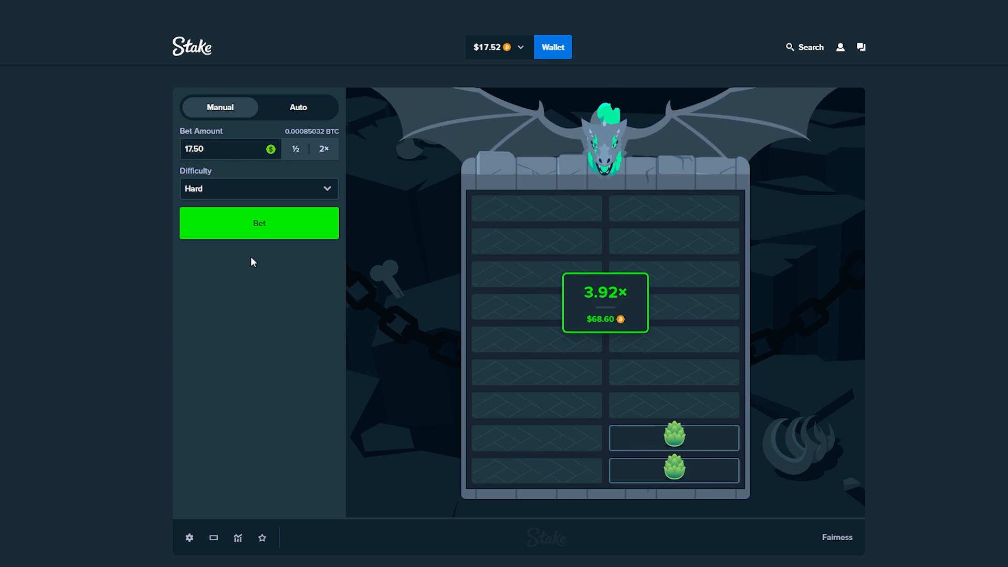
# Lose further Hard rounds down to $16.12, then stake the whole $16.12 on a new round
pyautogui.click(258, 222)
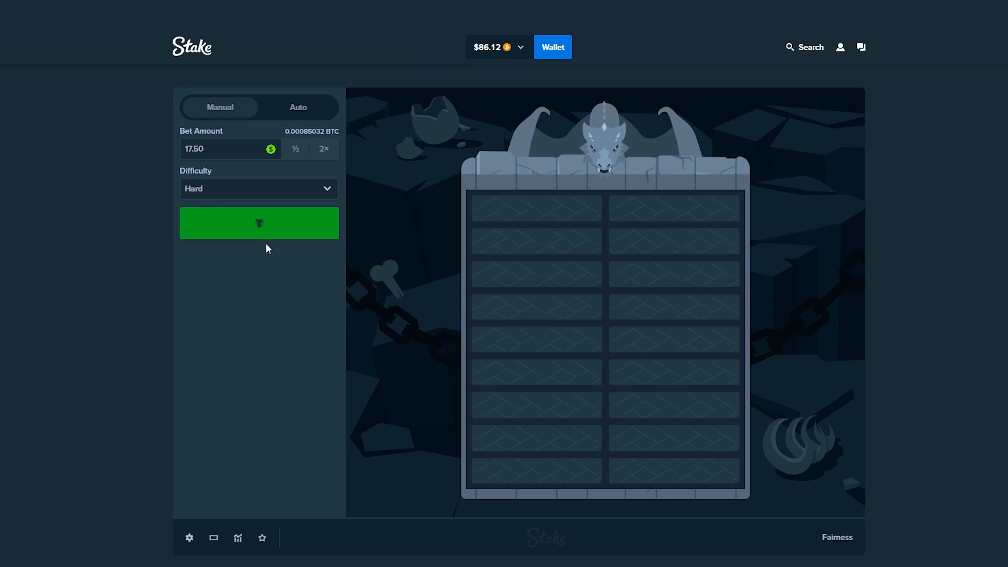
pyautogui.click(258, 223)
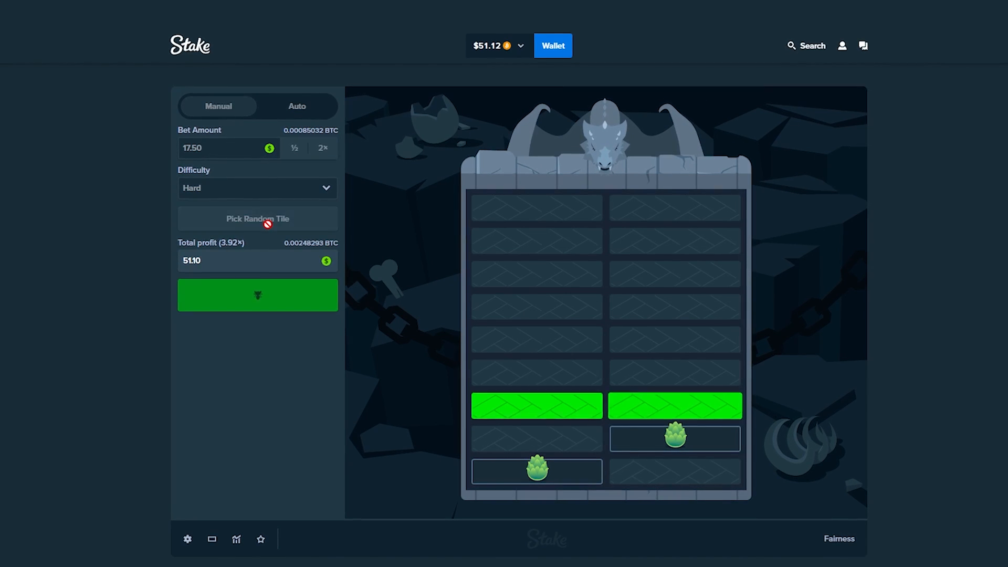
pyautogui.click(257, 295)
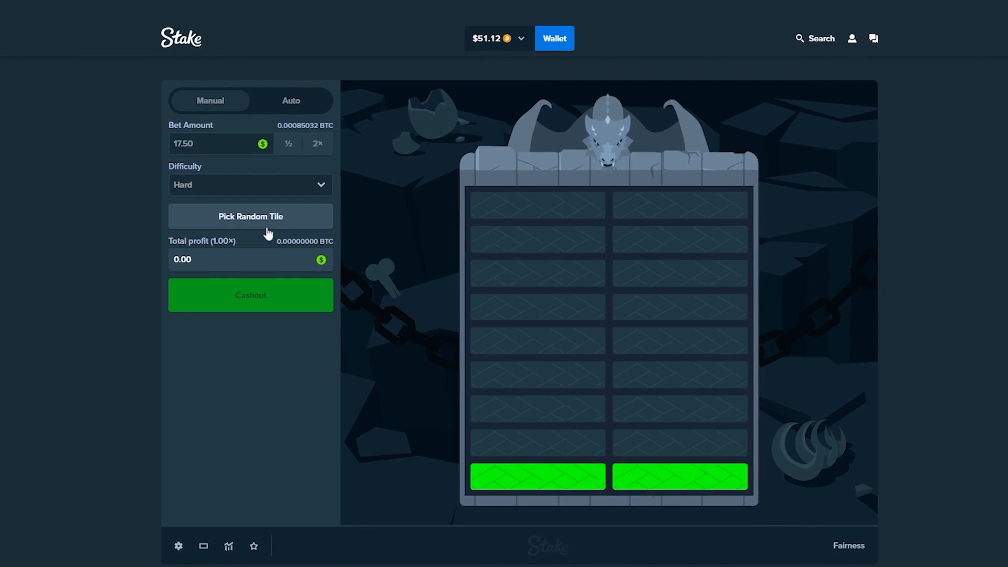
pyautogui.click(680, 476)
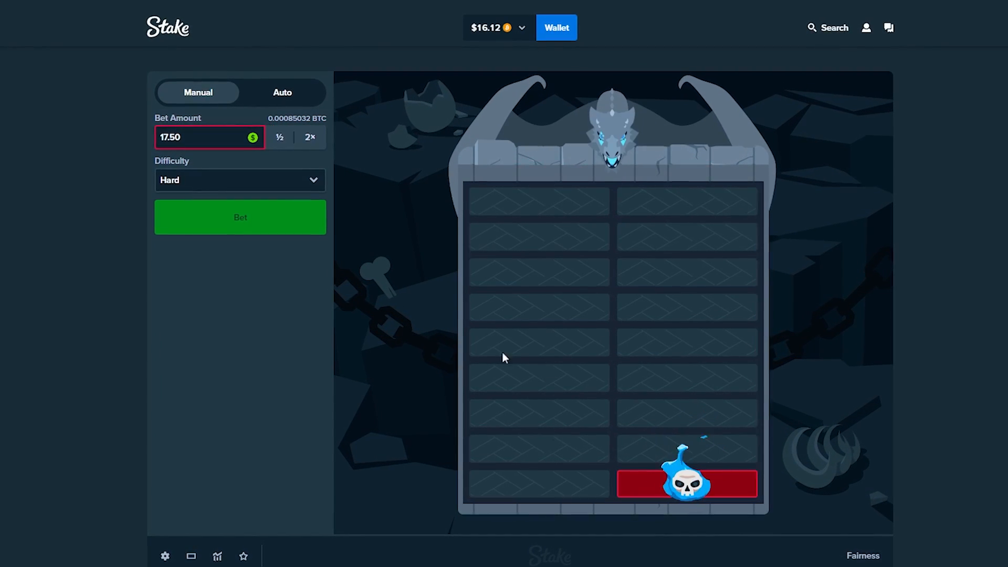
pyautogui.click(240, 216)
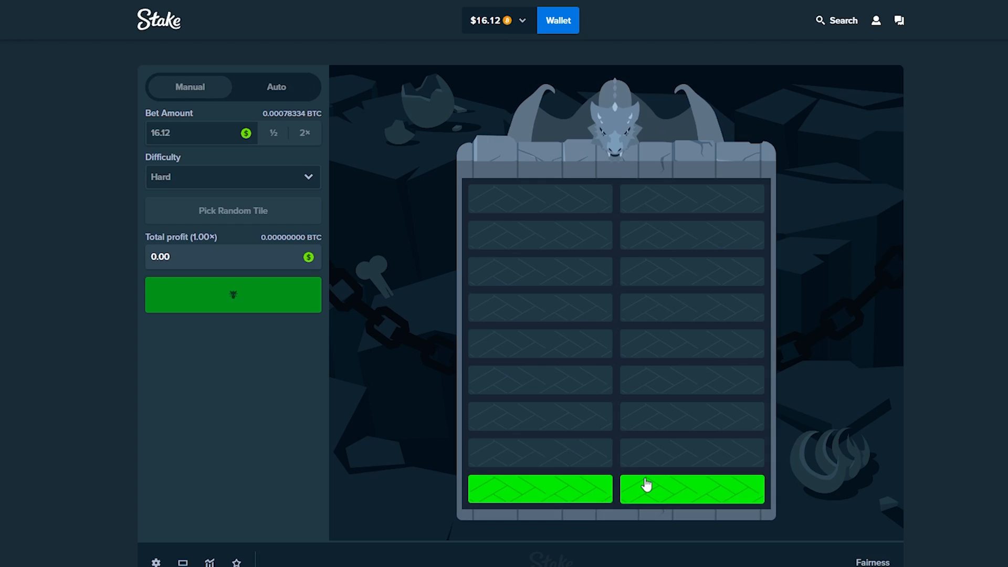